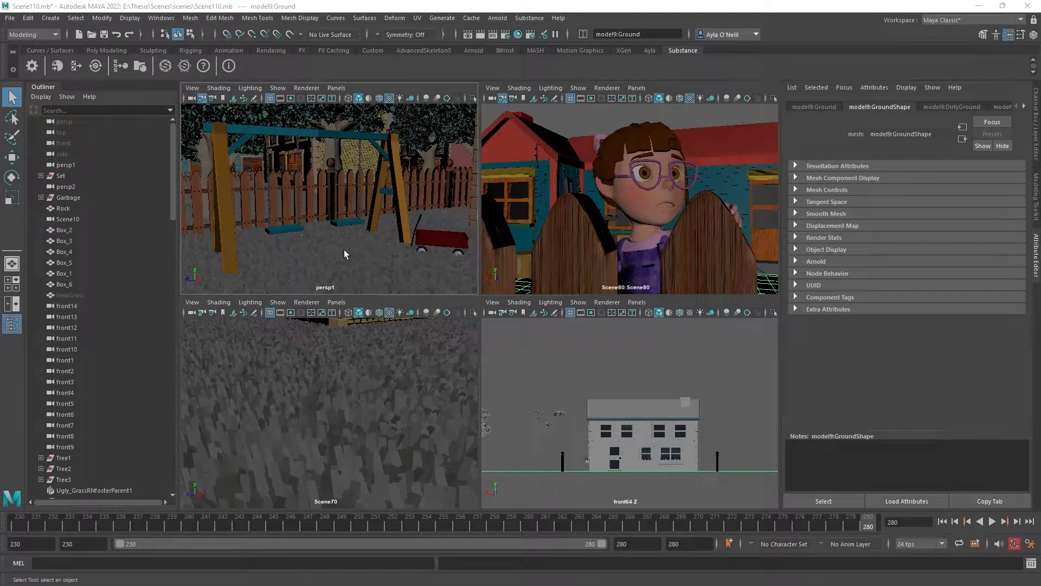
mouse_move(355, 245)
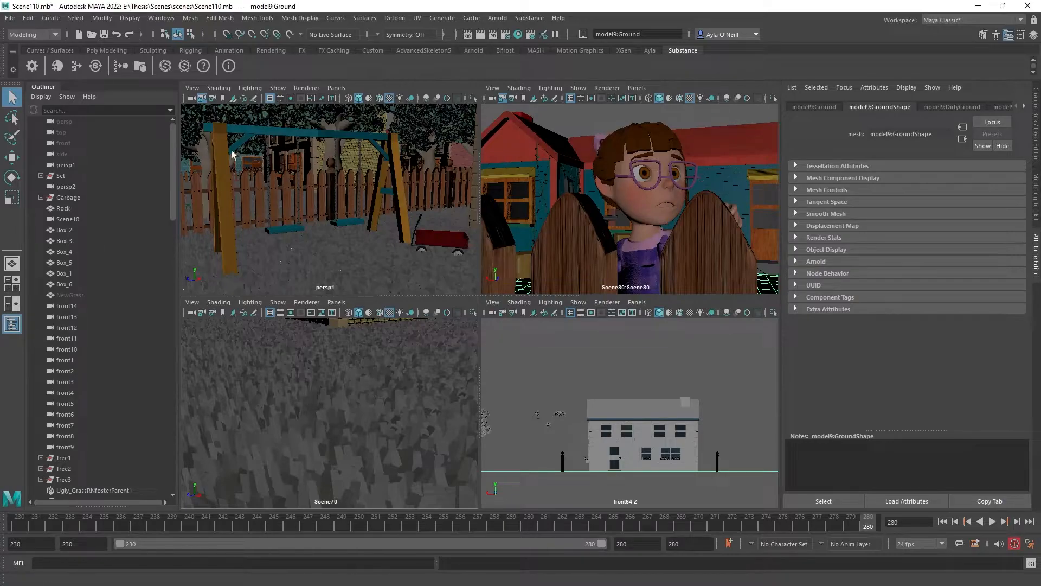
mouse_move(362, 259)
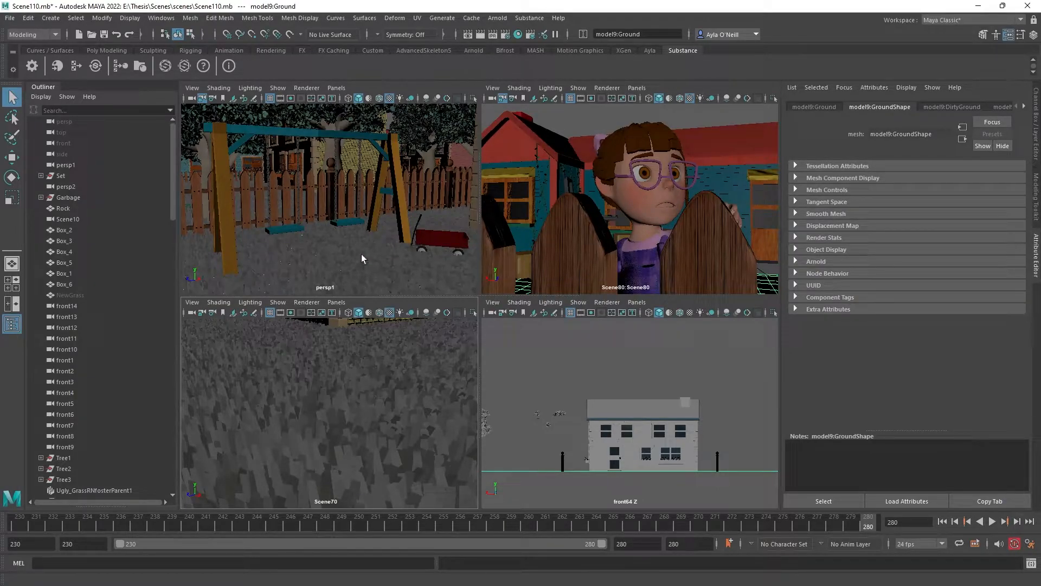
mouse_move(362, 270)
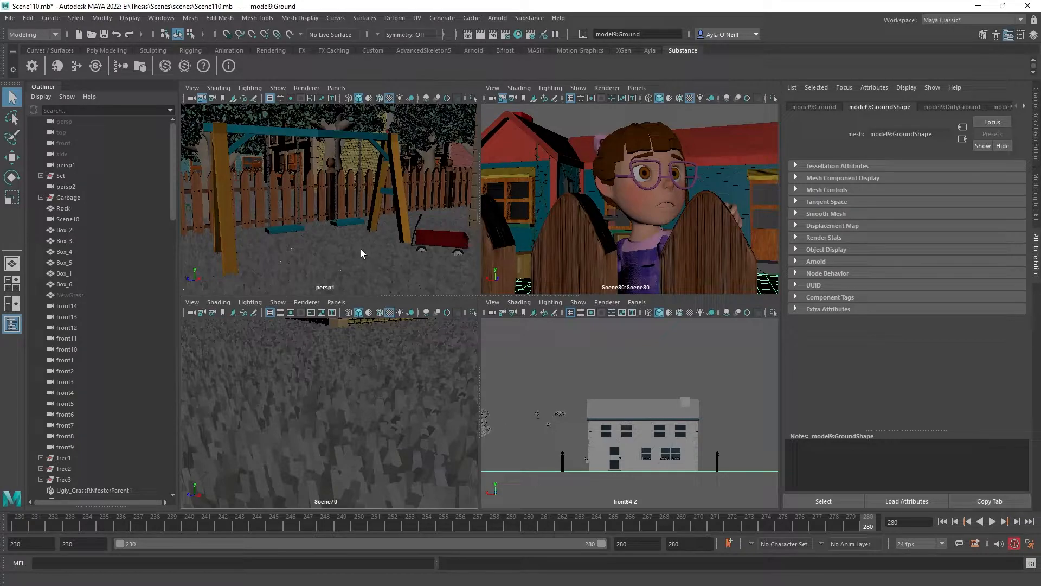
mouse_move(359, 268)
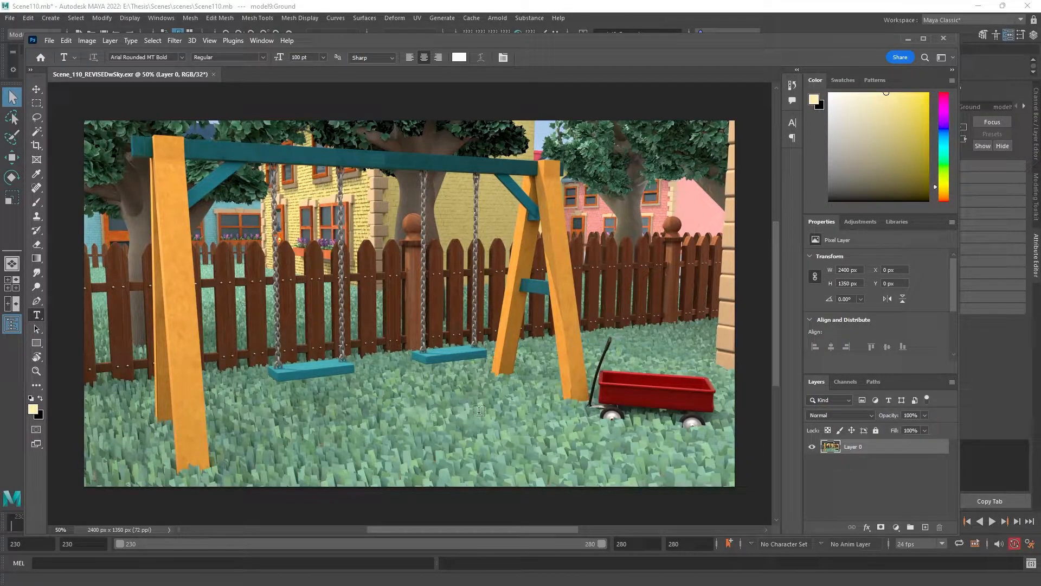
mouse_move(449, 425)
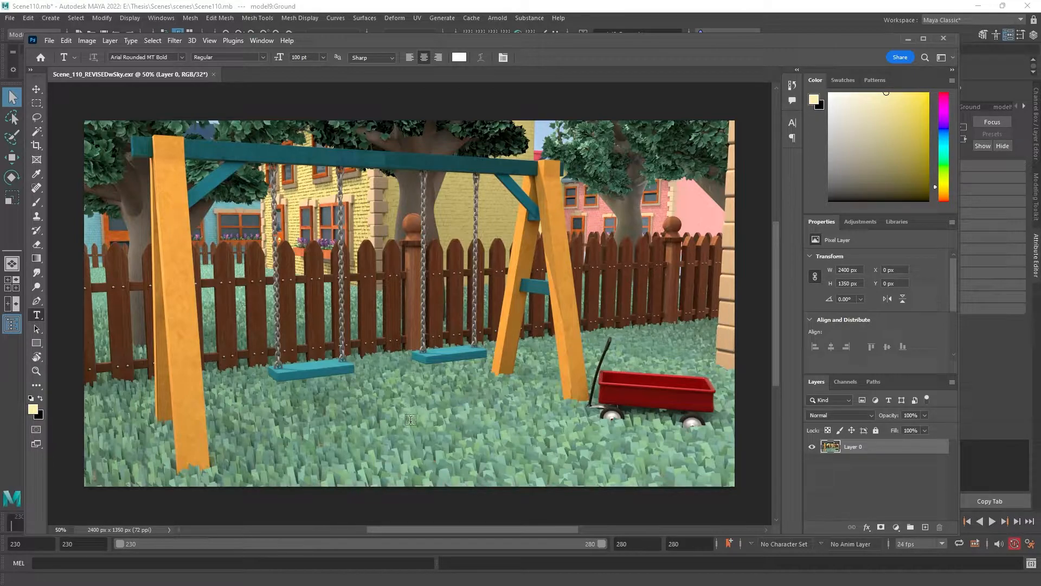
mouse_move(744, 26)
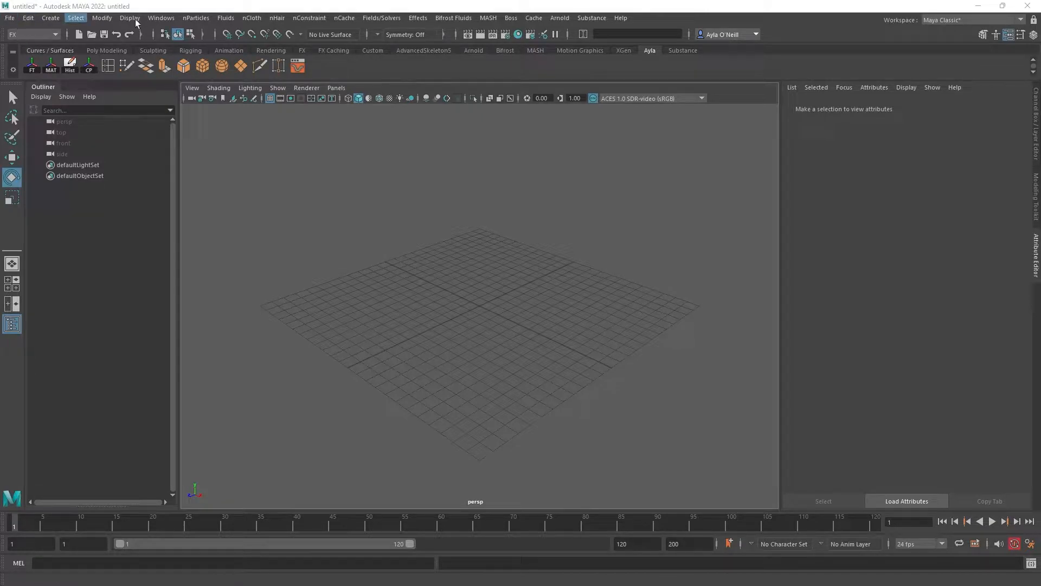
Step: Add an Arnold Skydome Light and a Directional Light rotated to angle downward
click(559, 18)
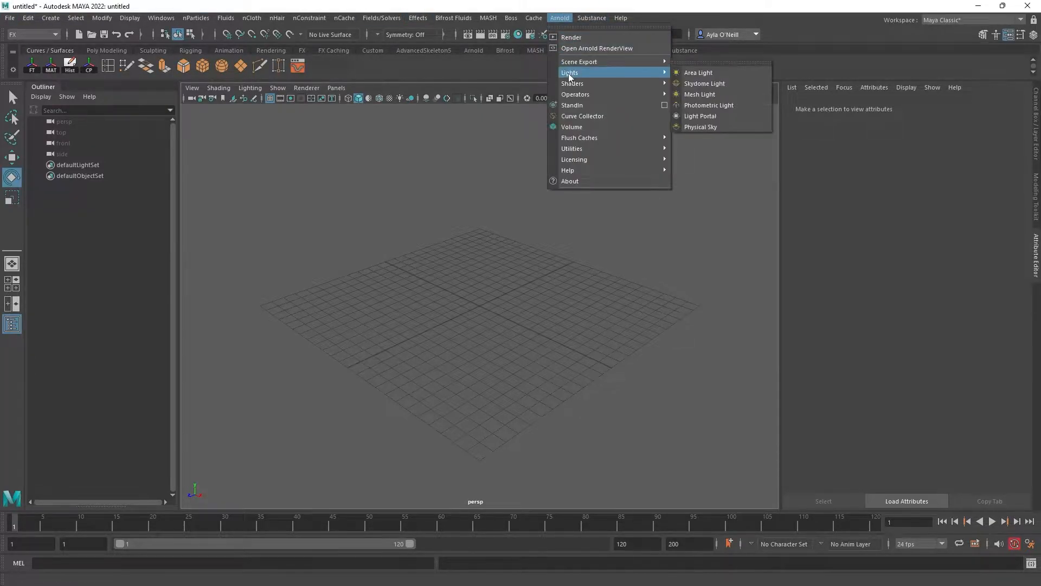
click(704, 83)
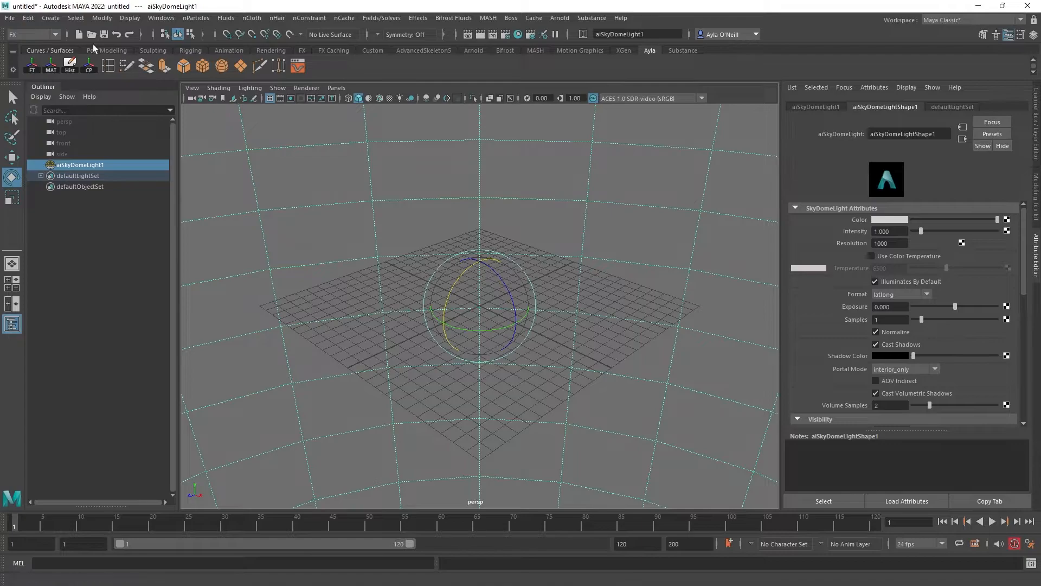
click(50, 18)
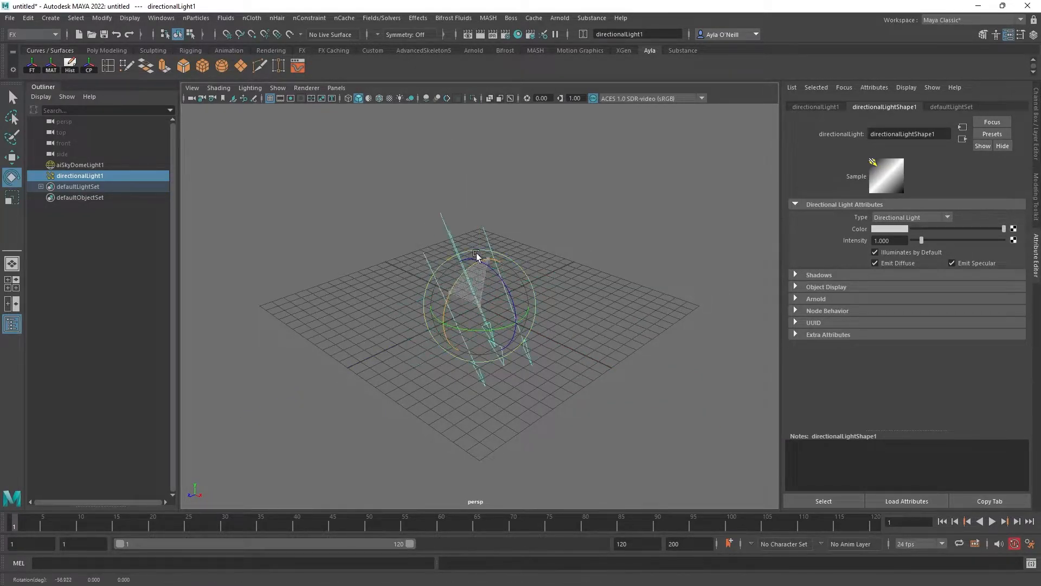
drag(479, 266, 457, 279)
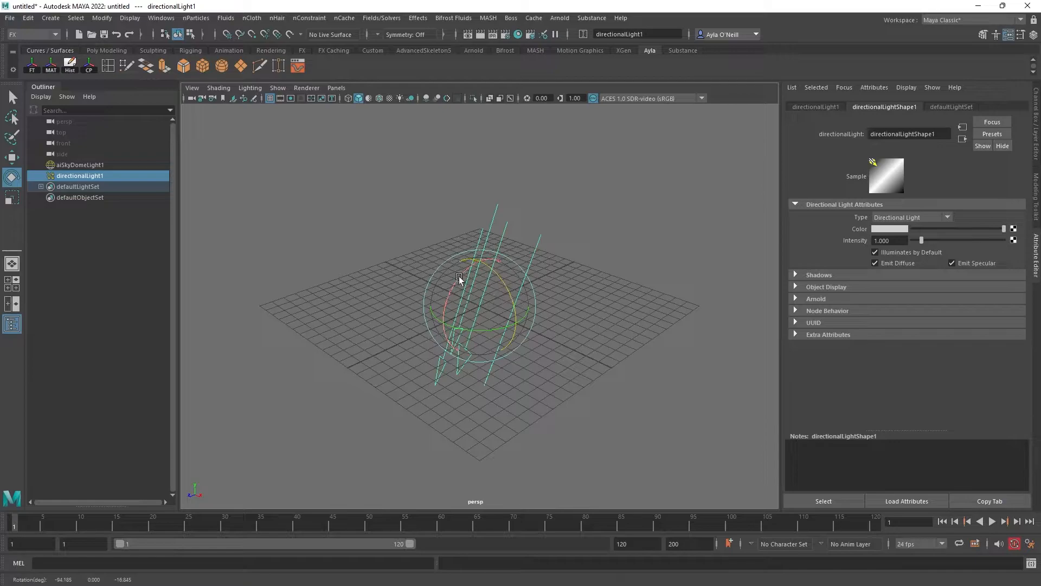
Step: Select the skydome light and adjust the viewport Shading options
click(79, 164)
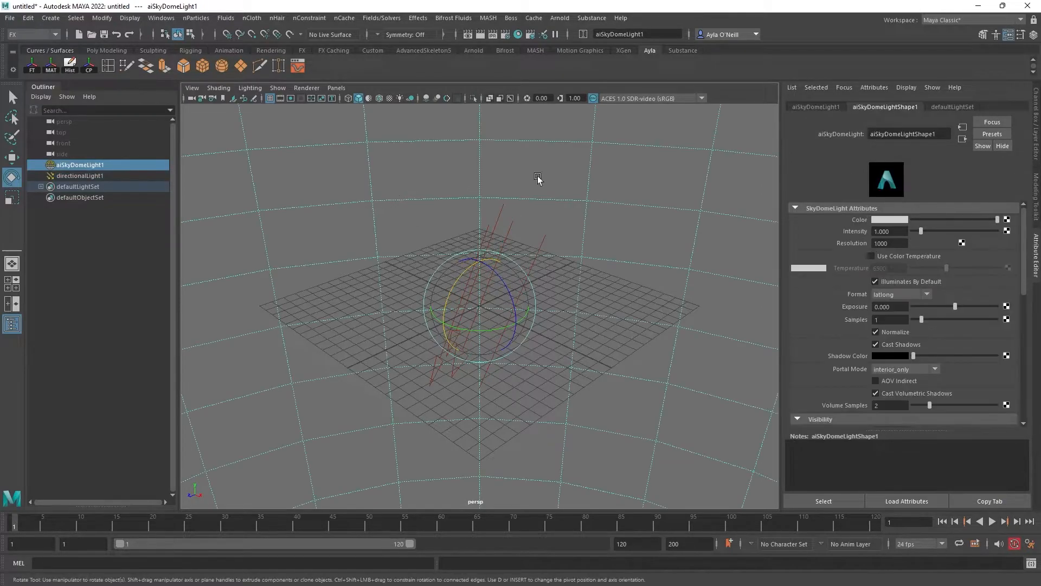
scroll(down, 3)
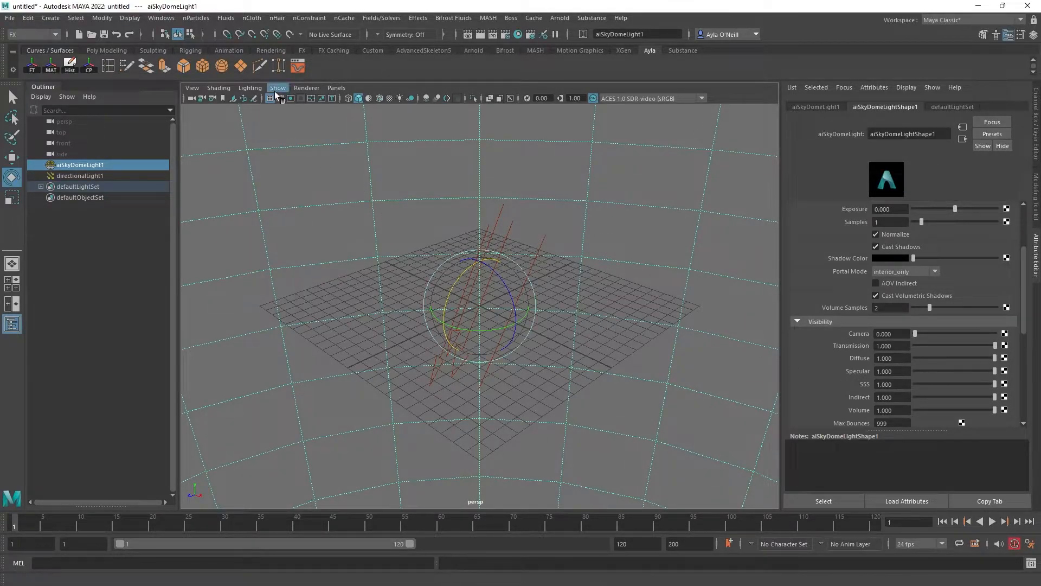
click(218, 86)
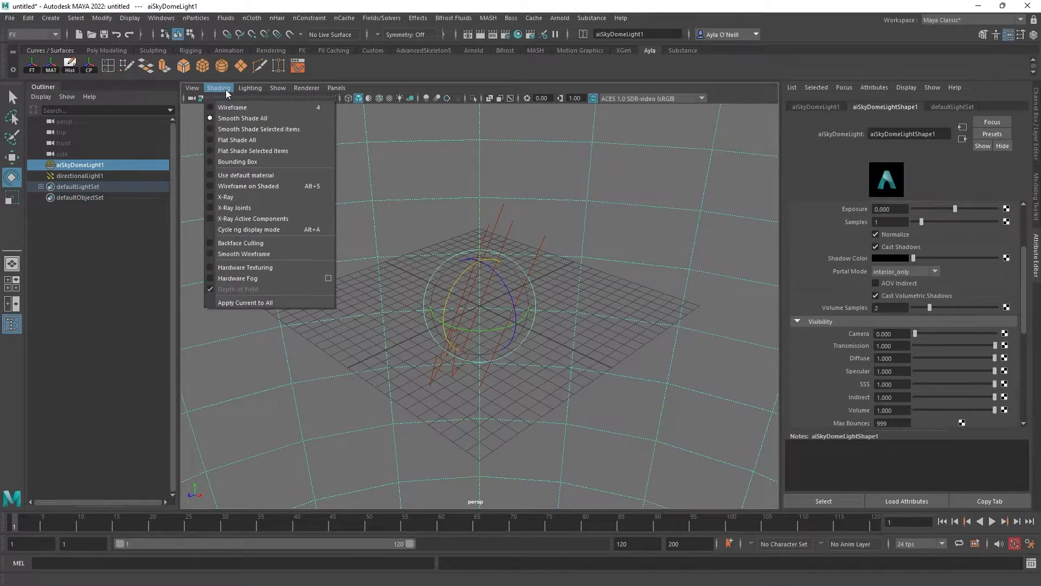
click(276, 87)
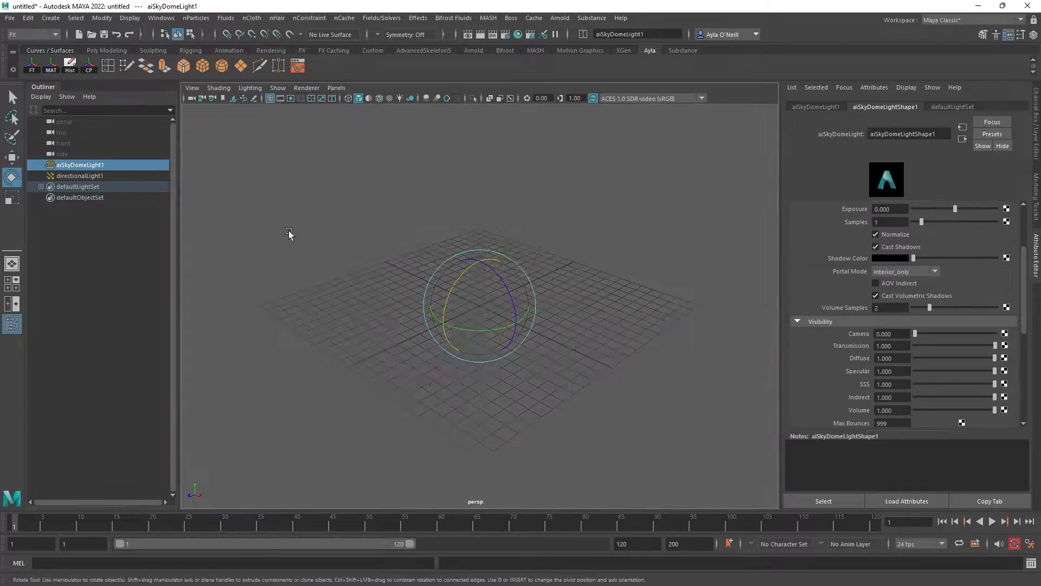
click(504, 307)
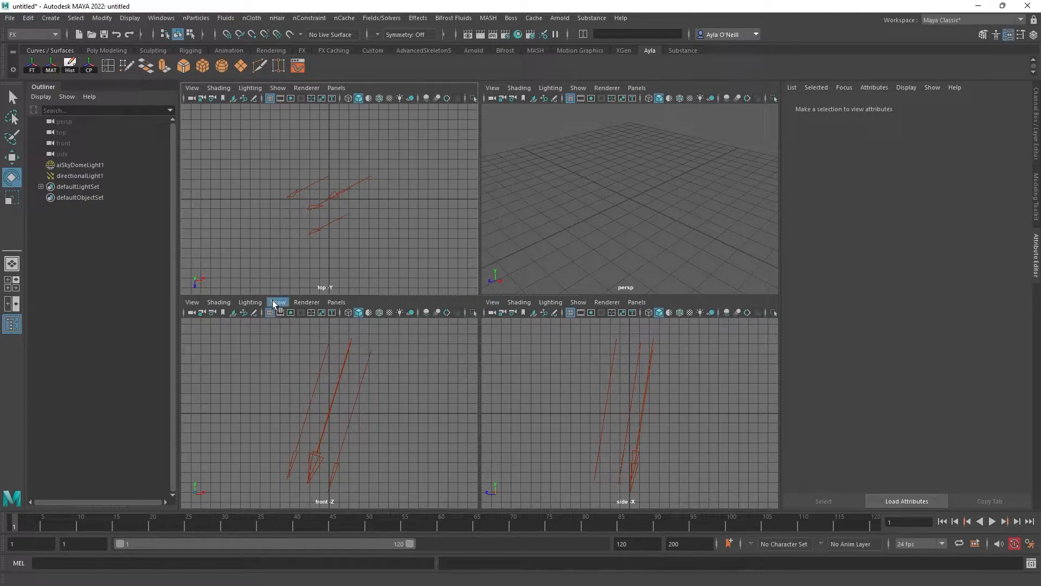
Step: Maximize the front view to fill the whole workspace
click(278, 87)
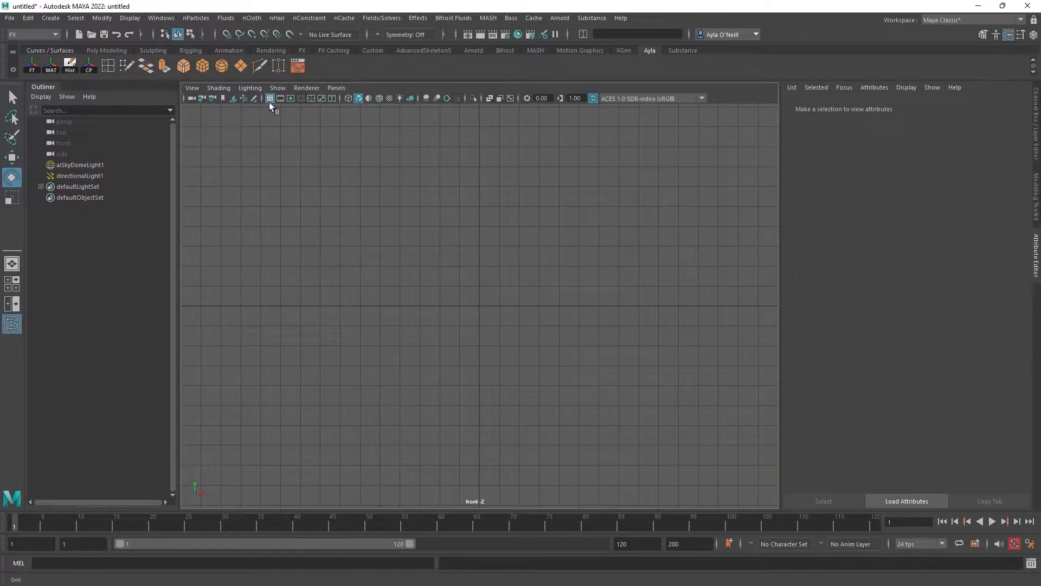
mouse_move(183, 65)
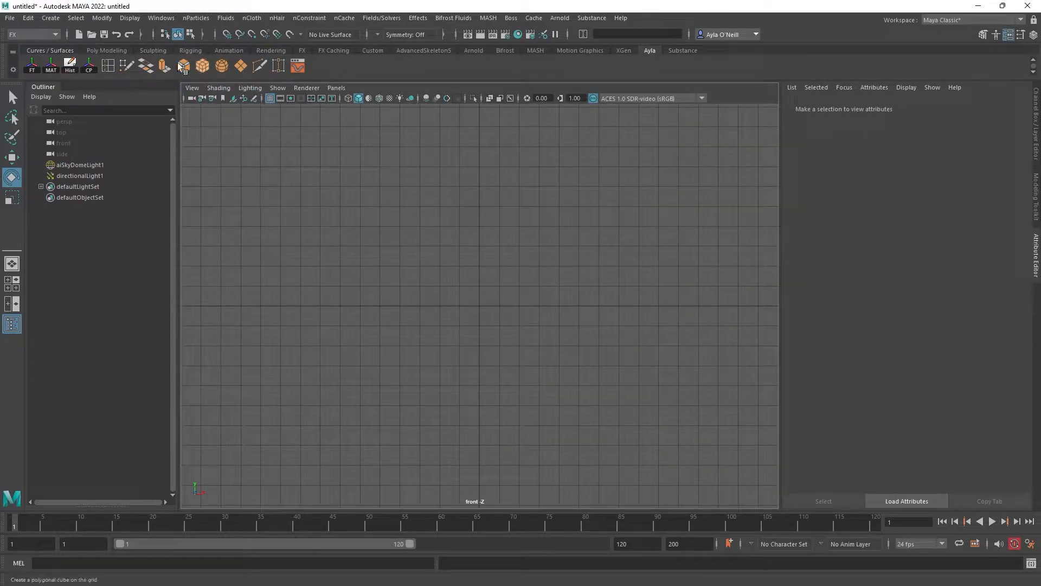
Step: Create a polygon plane and set Rotate X to 90 so it stands upright
click(50, 18)
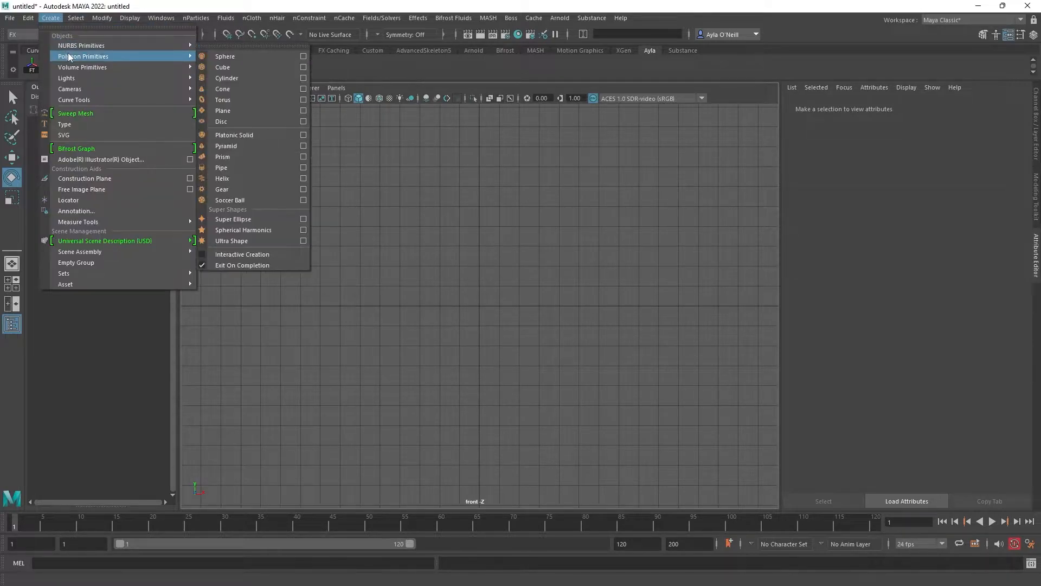
click(222, 111)
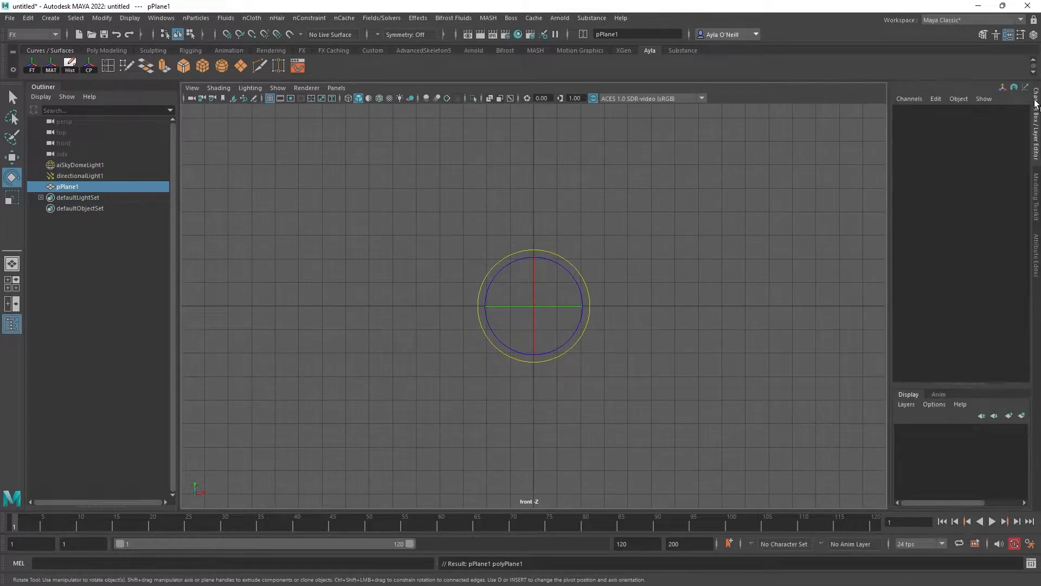
click(1031, 87)
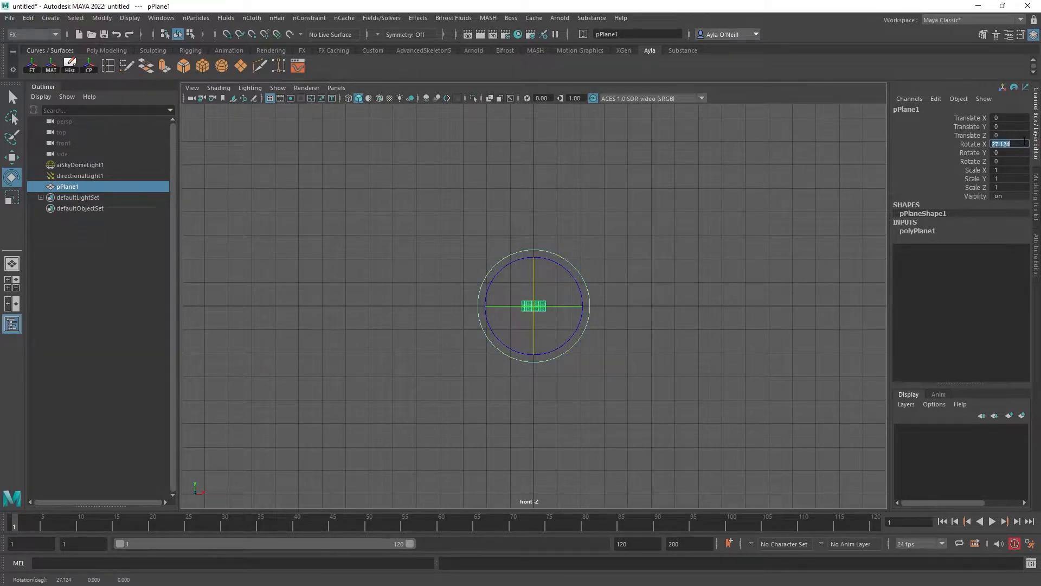
text(90)
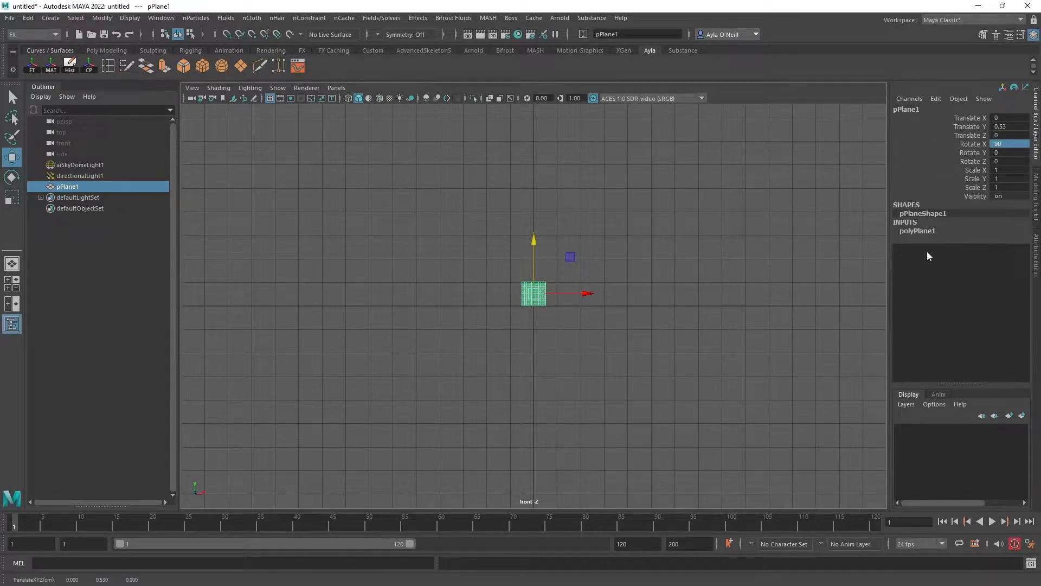
Step: Set subdivisions to 1, stretch the plane tall and raise it above the ground line
click(917, 230)
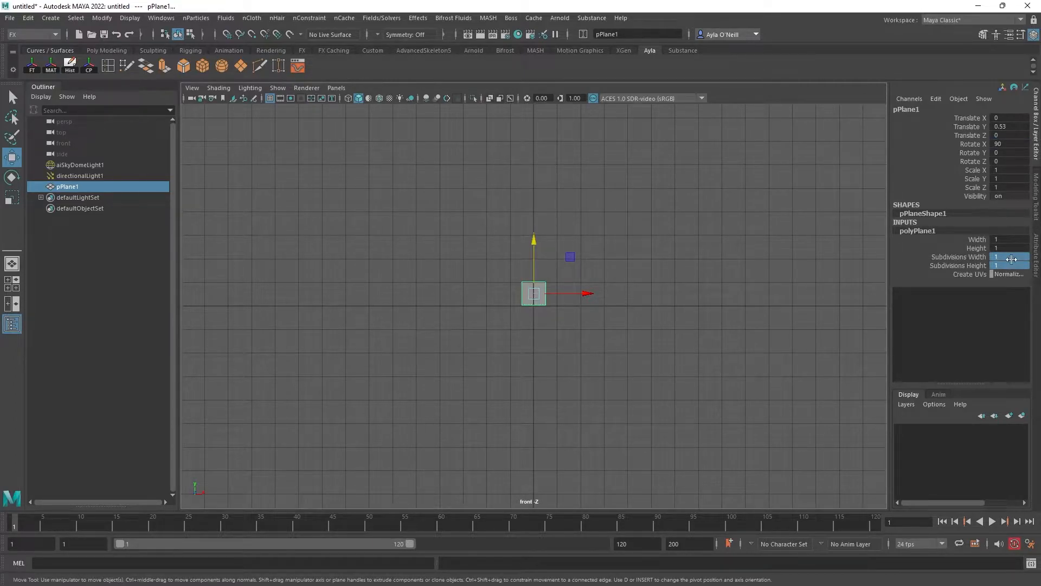
click(1006, 248)
text(3.1)
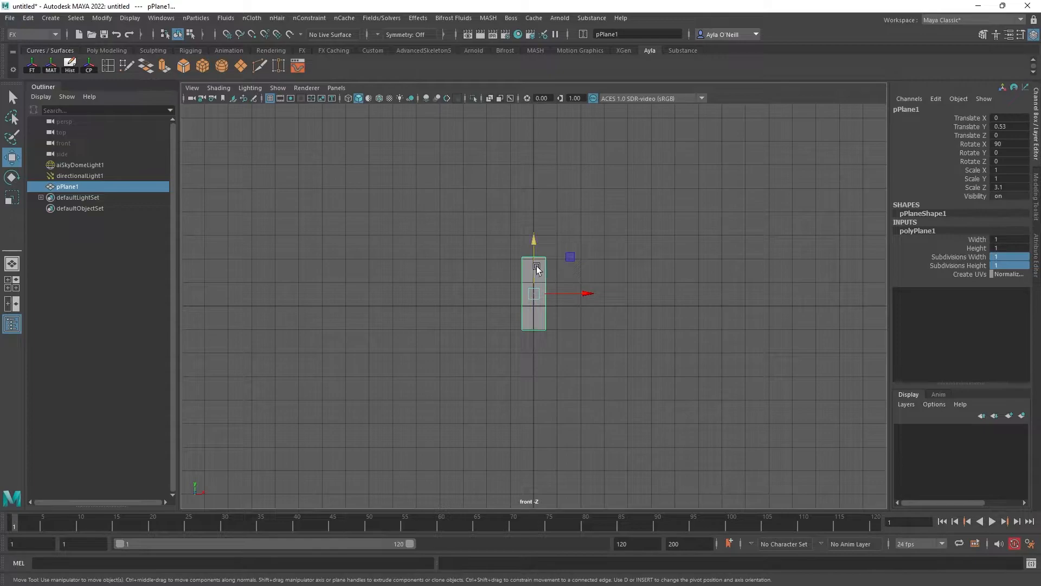
drag(534, 269, 535, 240)
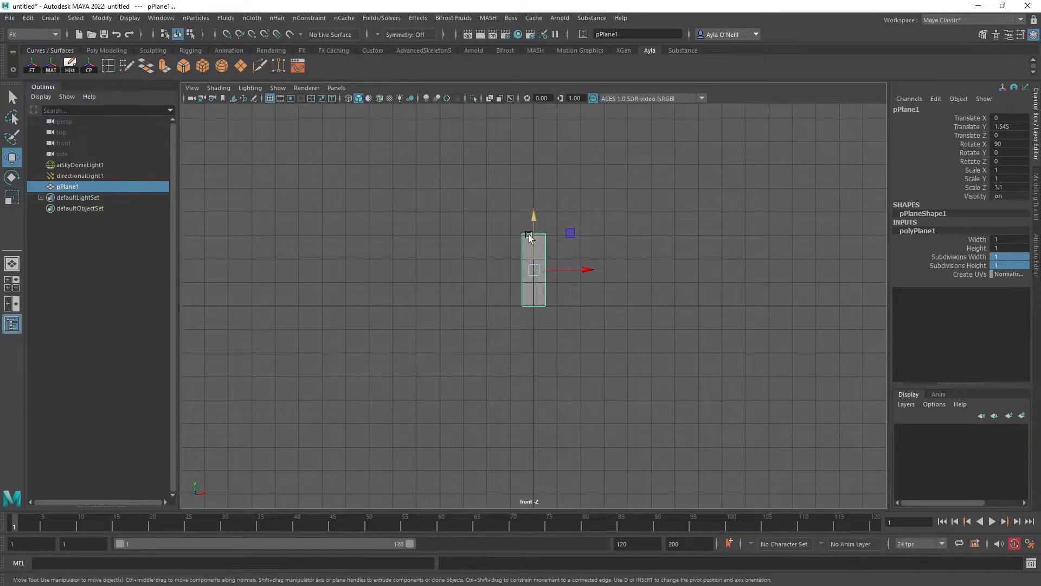
click(504, 229)
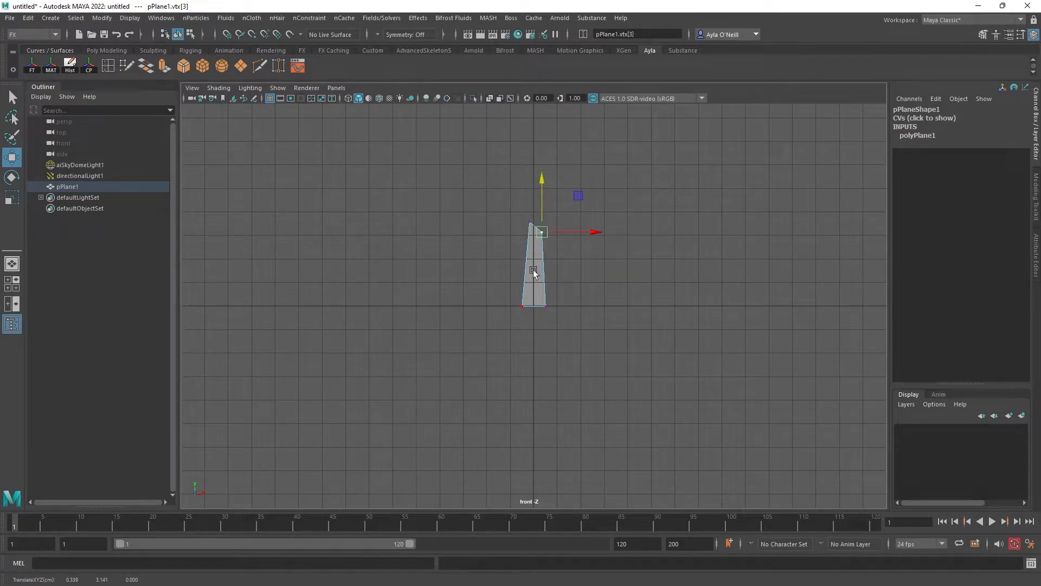
Step: Return to Object Mode after tapering the blade's top vertices
right_click(535, 272)
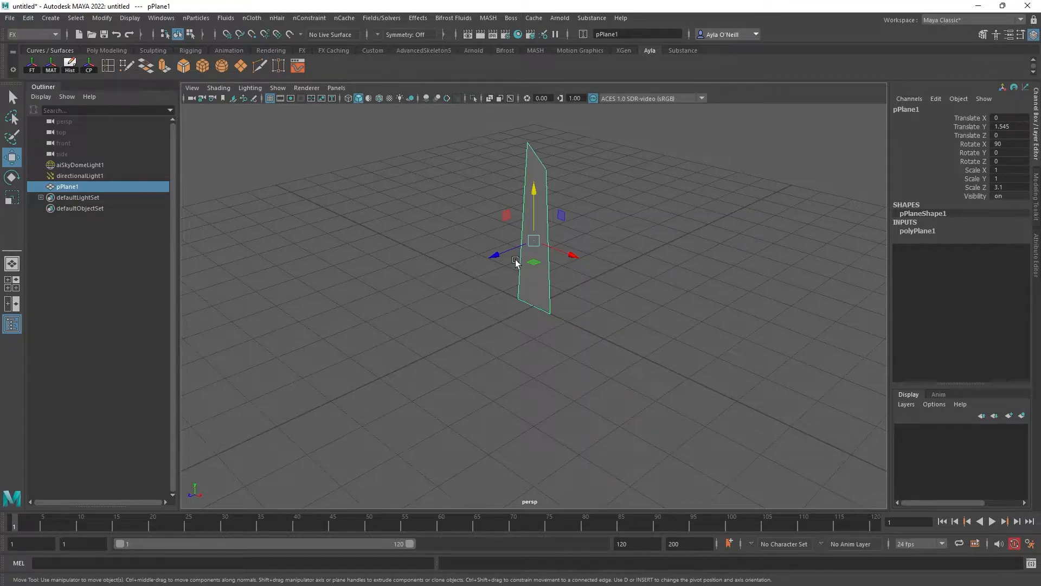
mouse_move(68, 189)
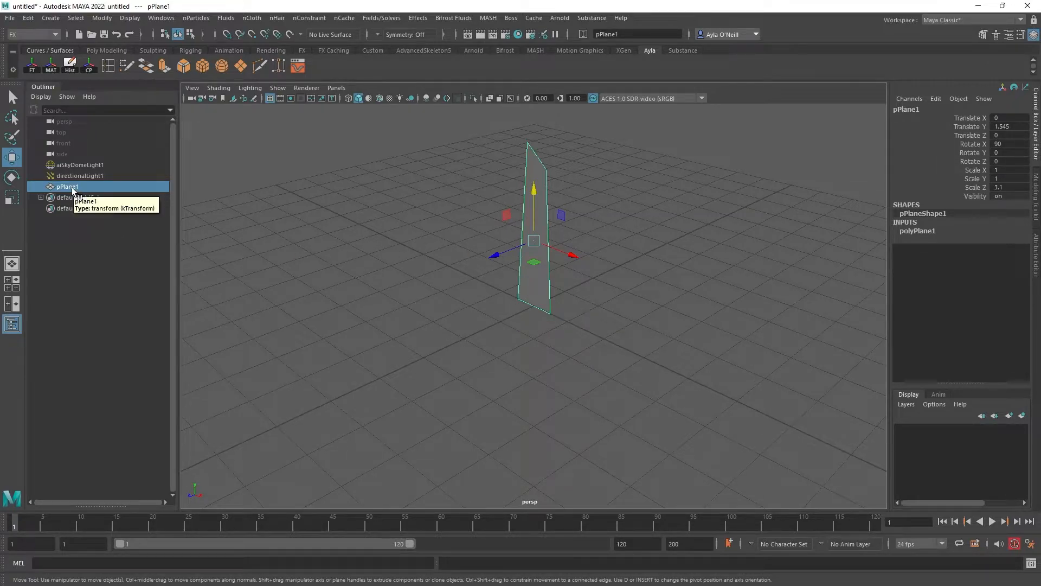
mouse_move(547, 7)
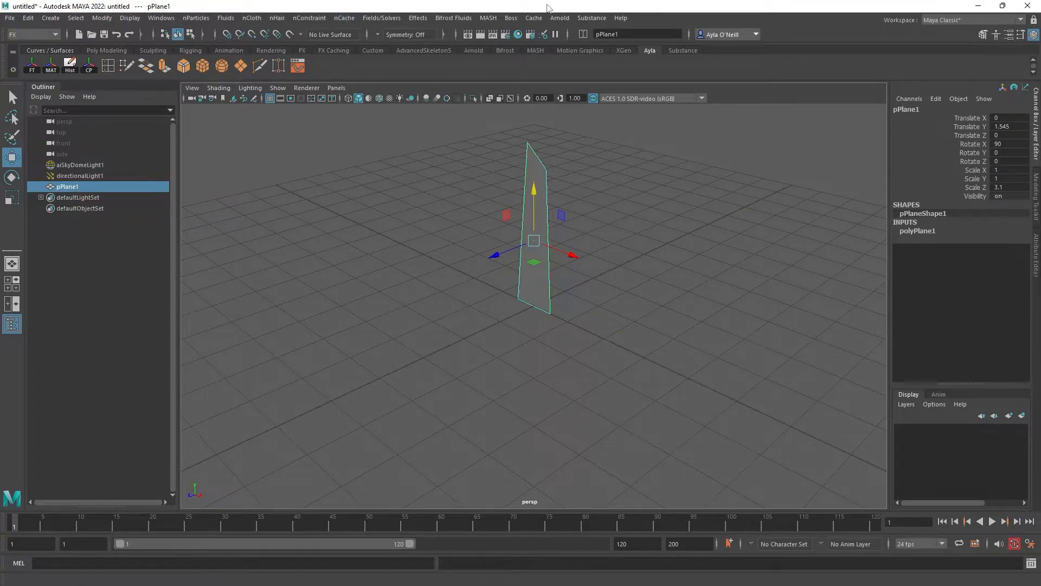
Step: Rename pPlane1 to Blade in the Outliner and bring up the MASH menu
click(32, 34)
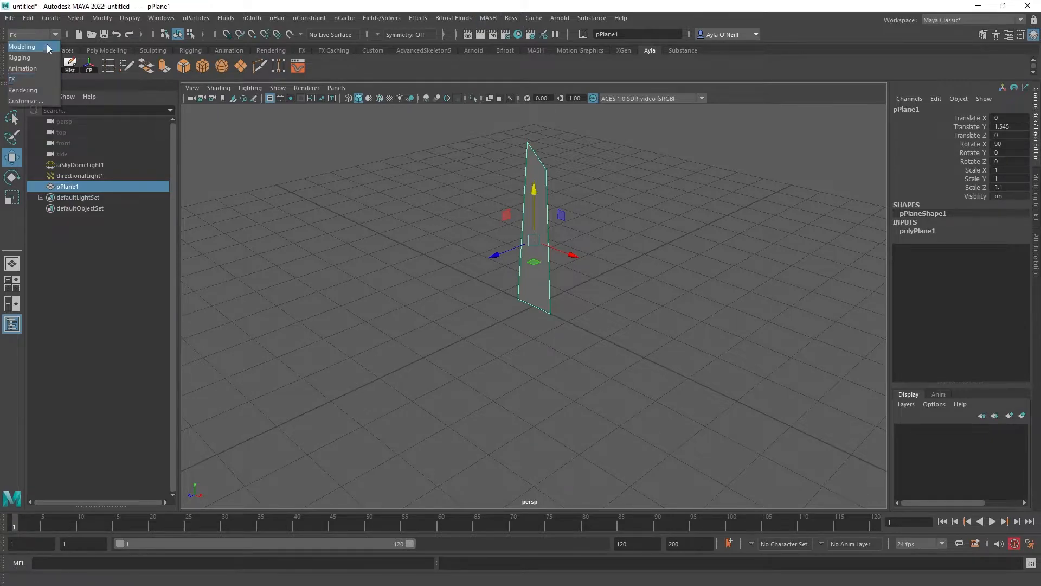
click(21, 47)
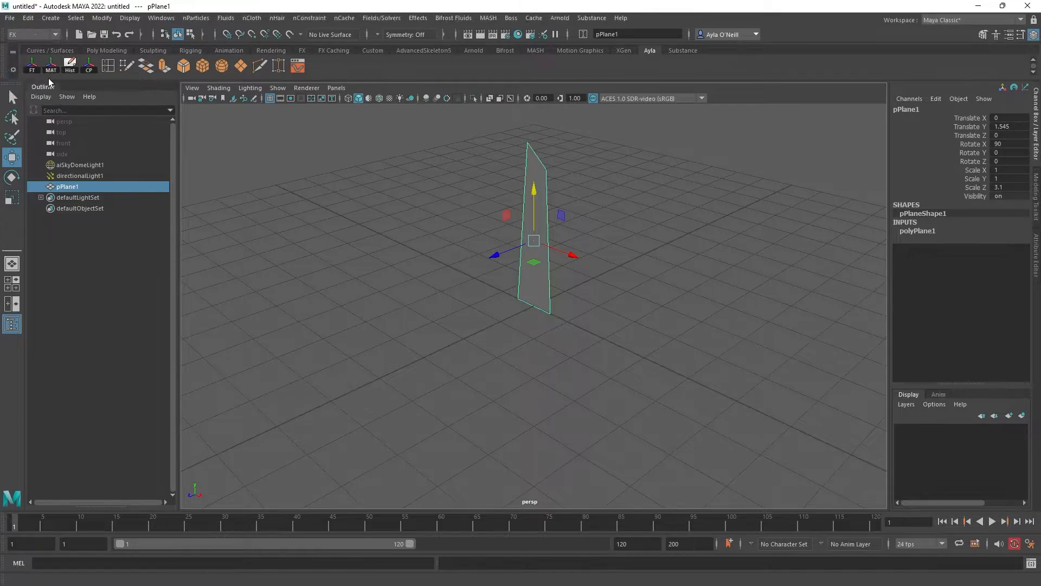
mouse_move(225, 18)
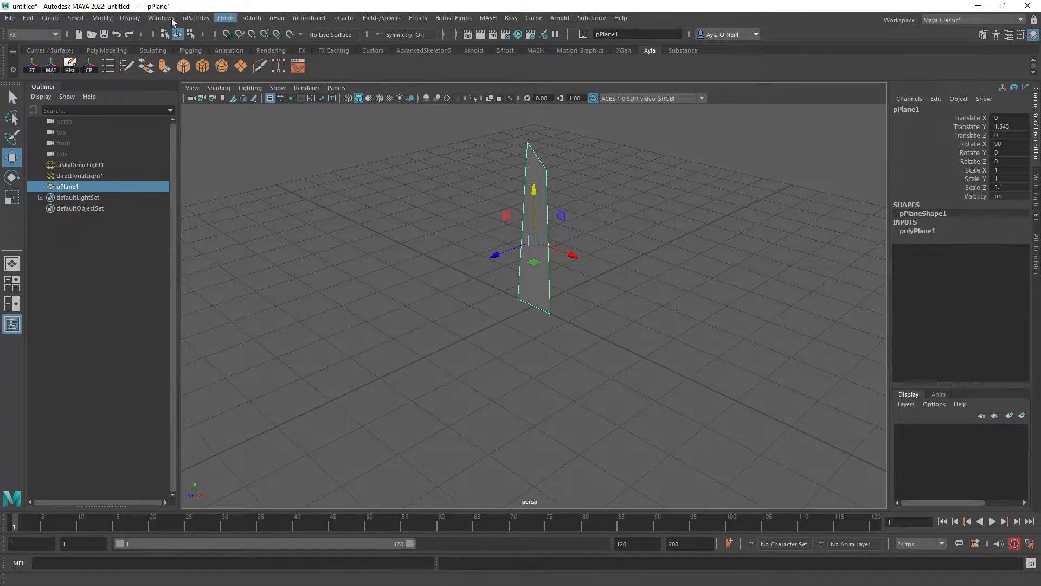
click(161, 17)
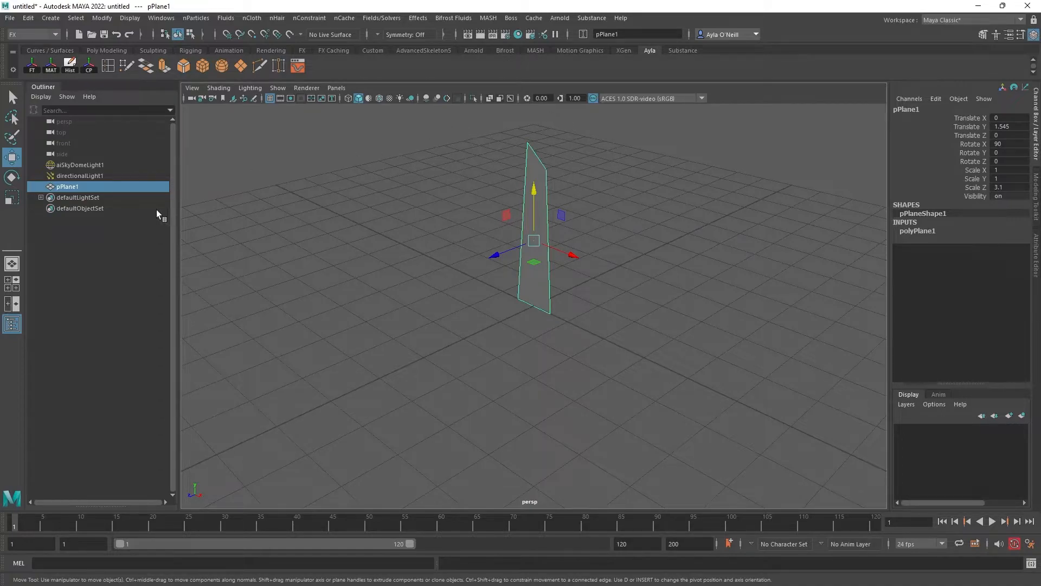
double_click(67, 187)
text(Blade)
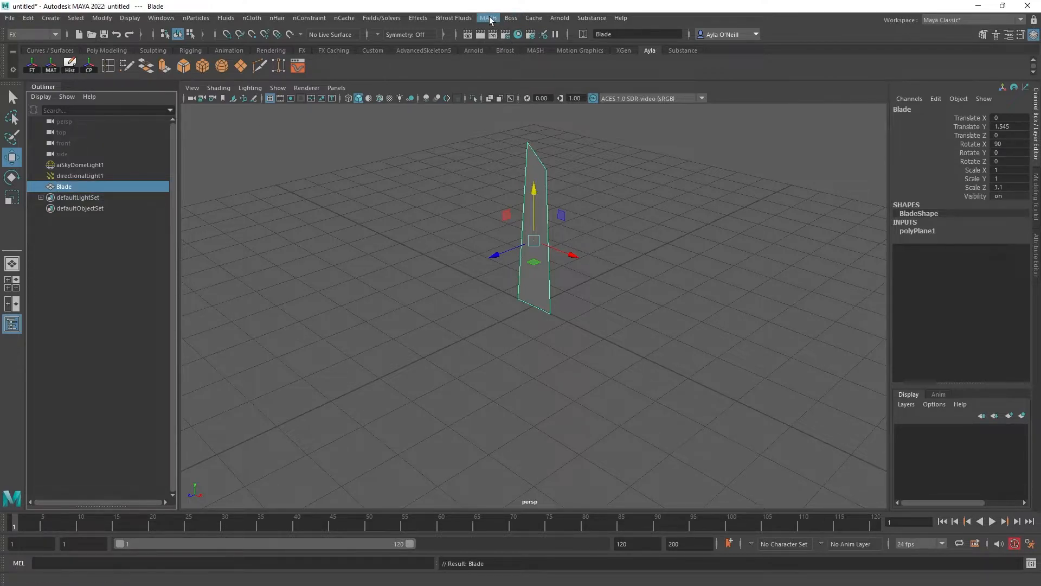
click(488, 18)
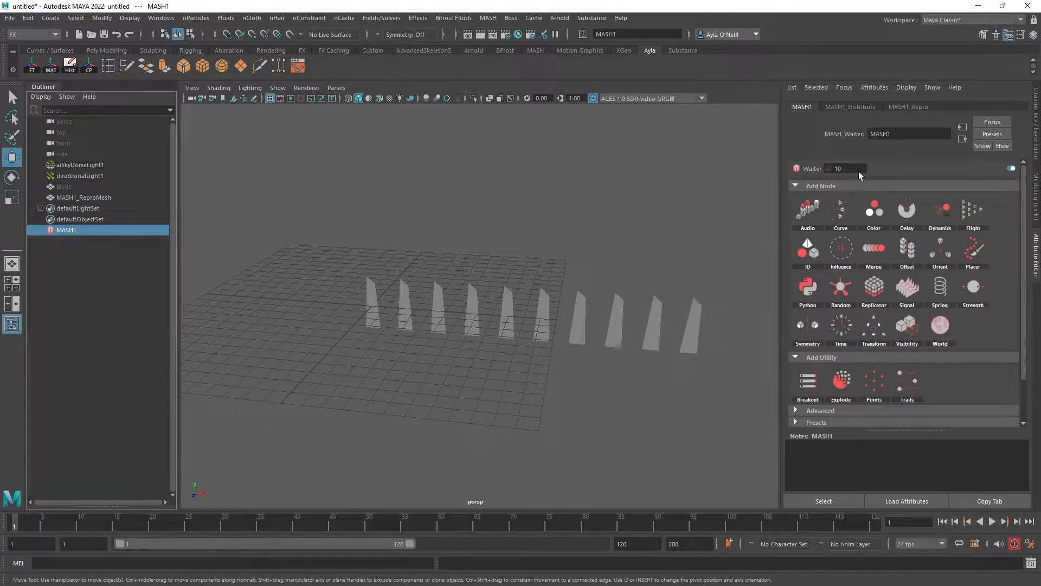
Step: Set MASH1_Distribute to Grid with Distance 30 and Grid X/Z 30
click(851, 106)
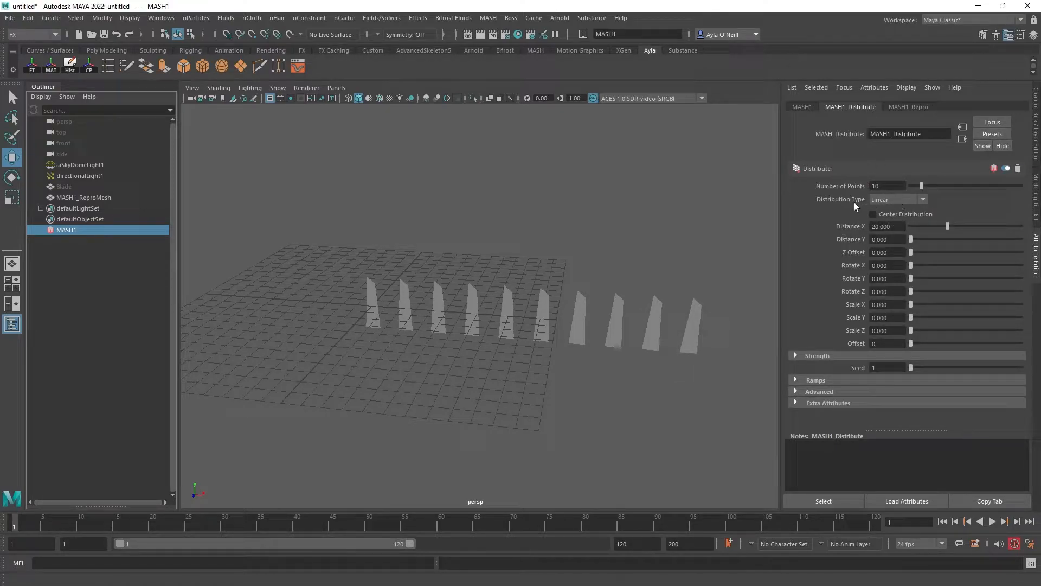
click(897, 200)
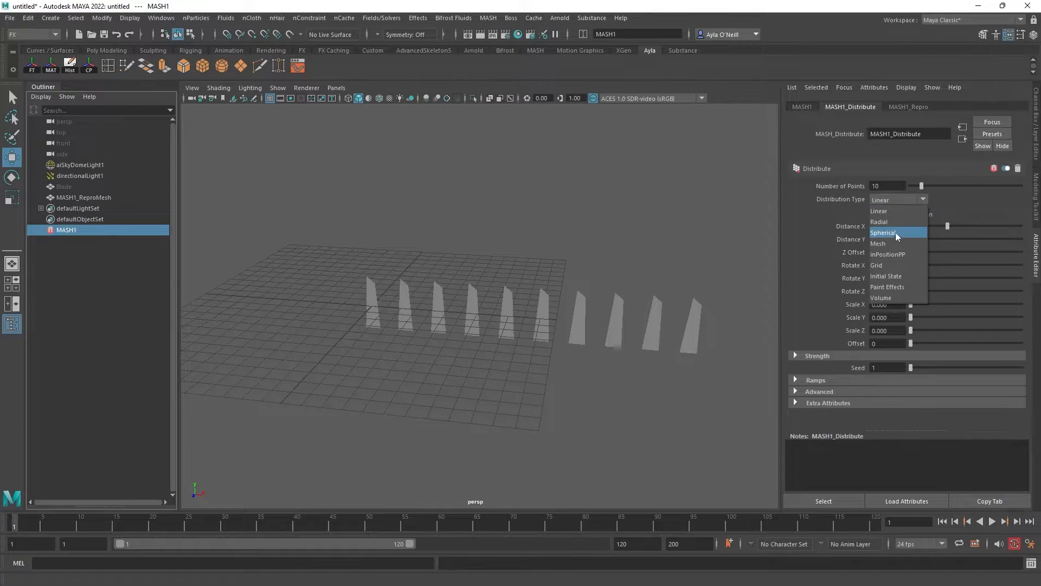
click(876, 264)
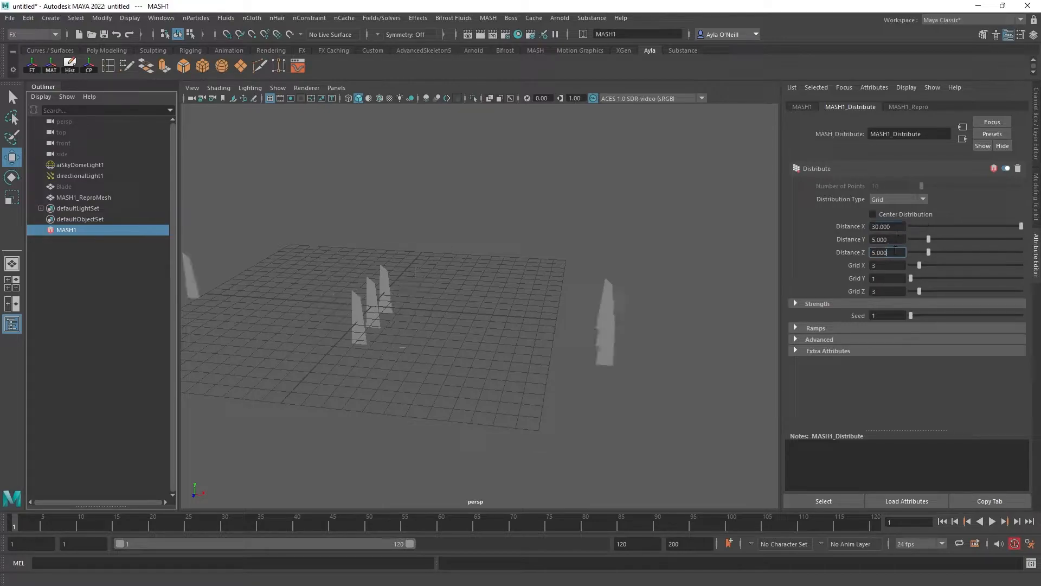
text(33330)
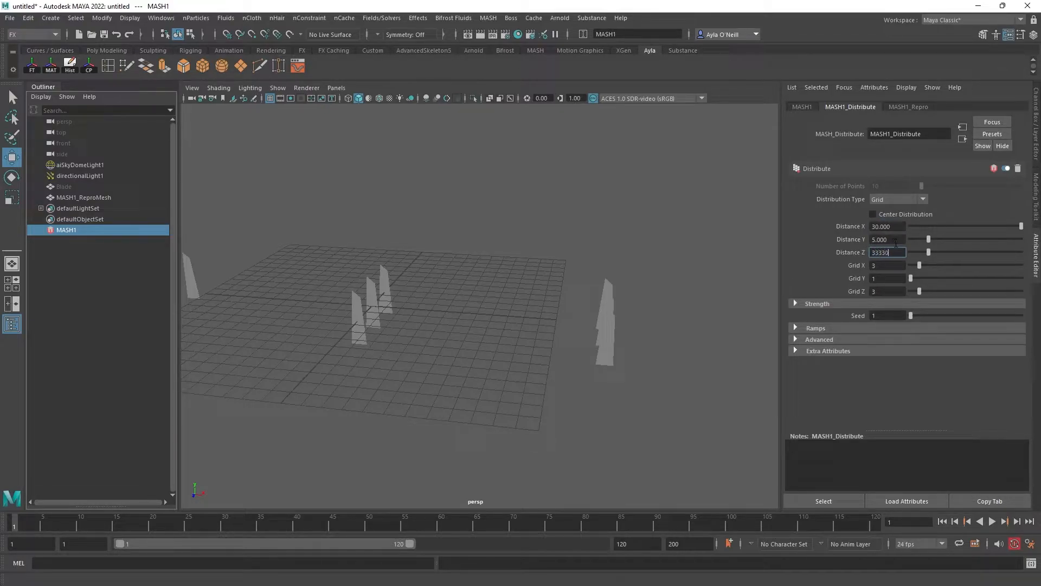
text(30.000)
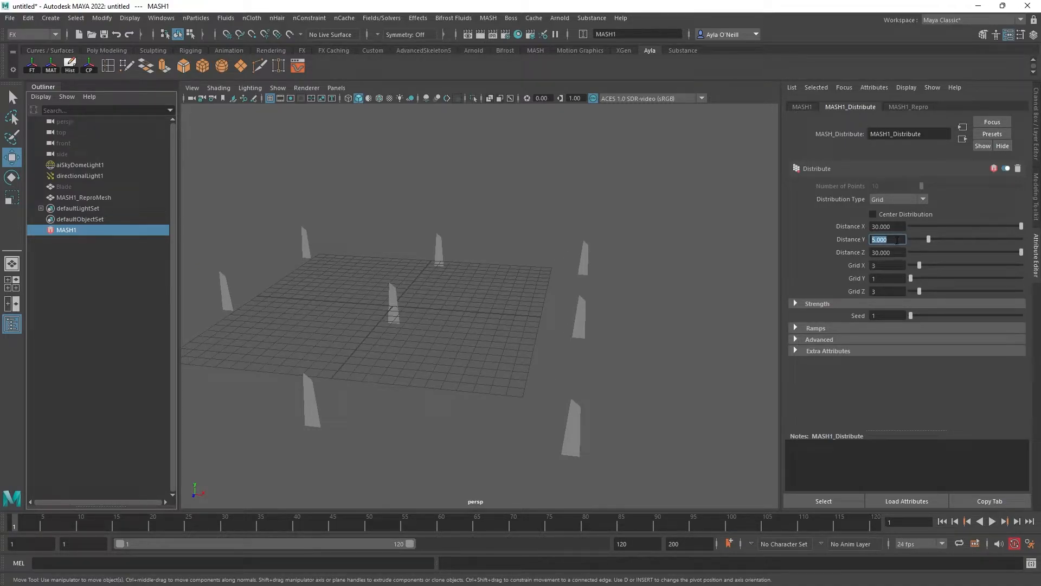
text(30.000)
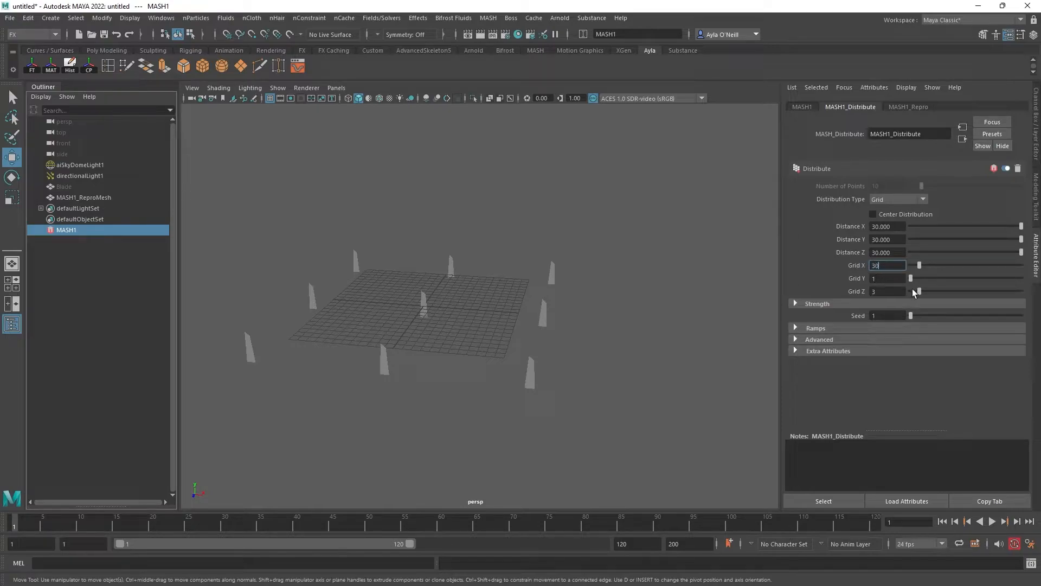
text(30)
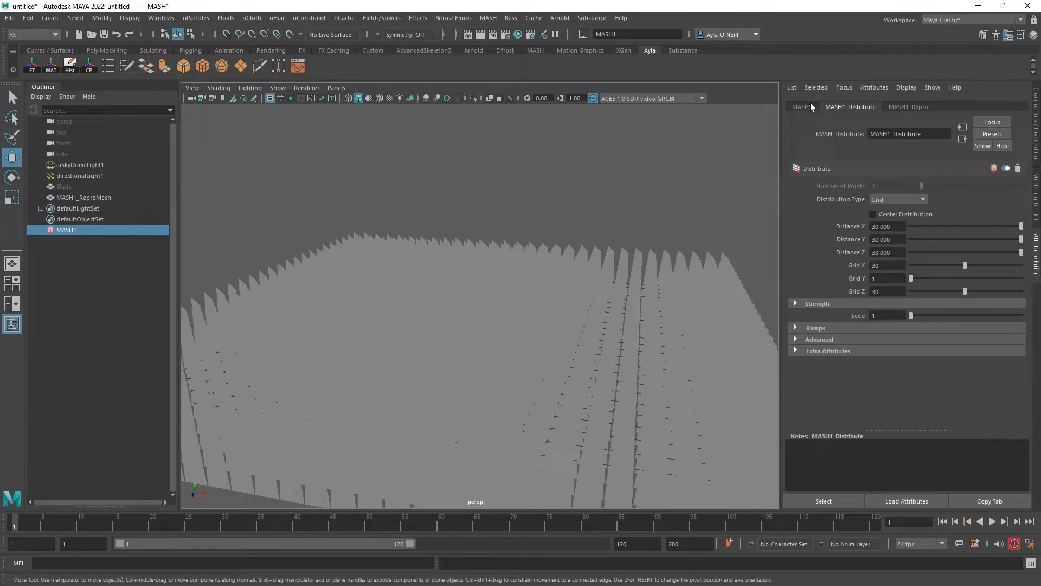
Step: Select MASH1_ReproMesh then MASH1 to show the Add Node panel
click(84, 197)
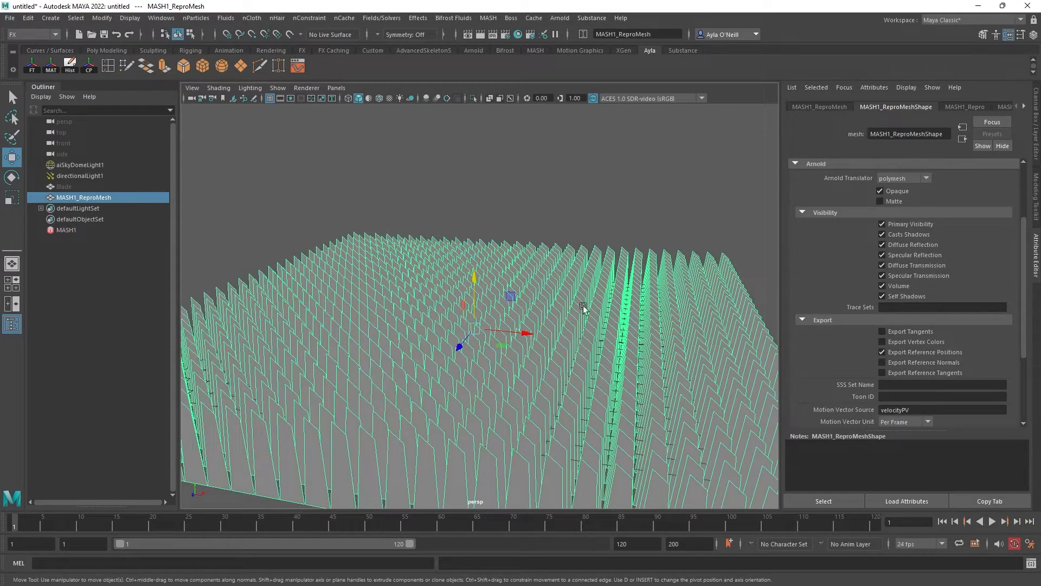
click(818, 107)
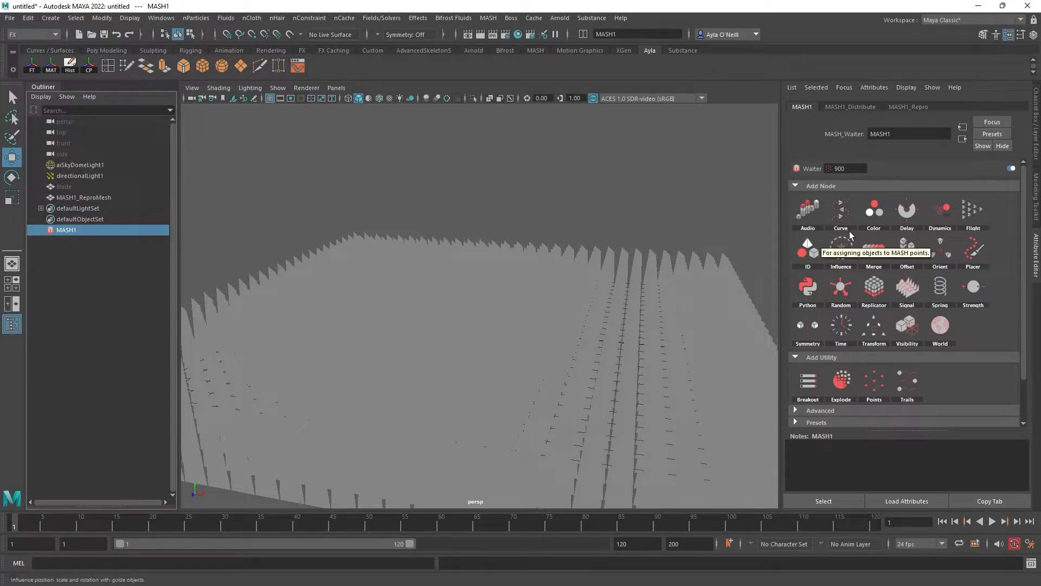
mouse_move(839, 287)
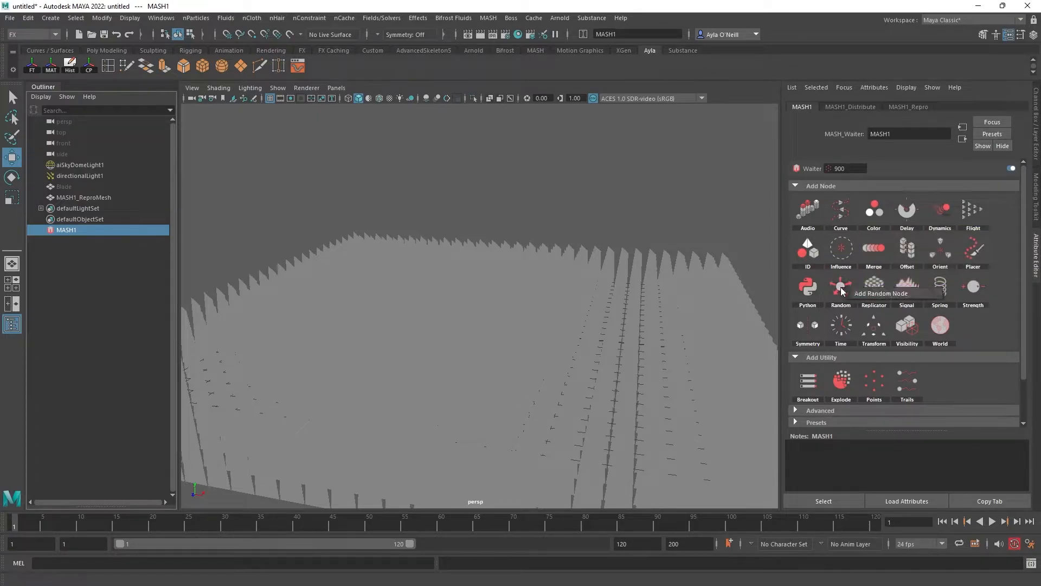
Step: Add a Random node and lower its Strength to about 0.462
click(839, 286)
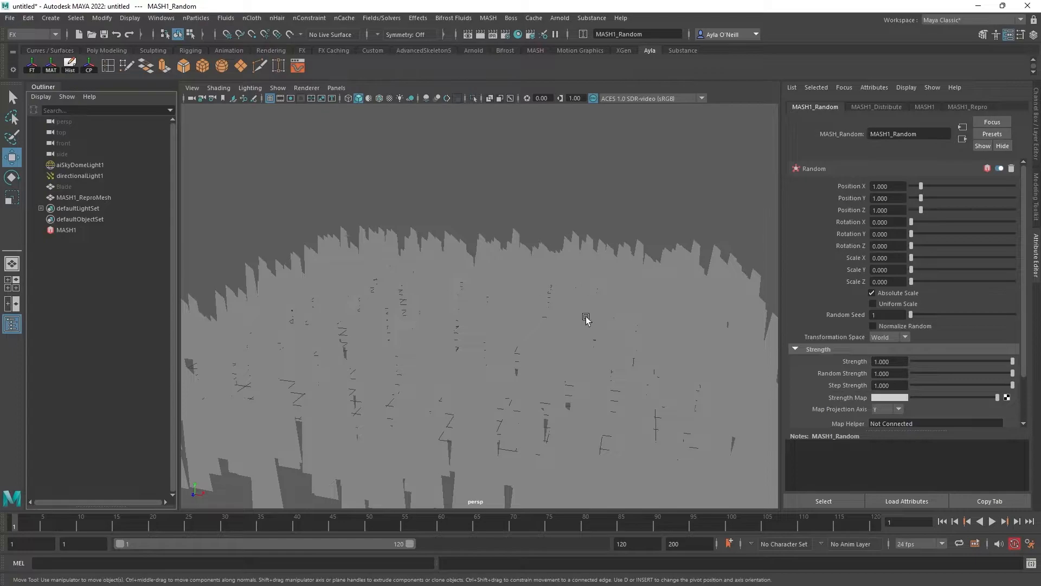
click(84, 198)
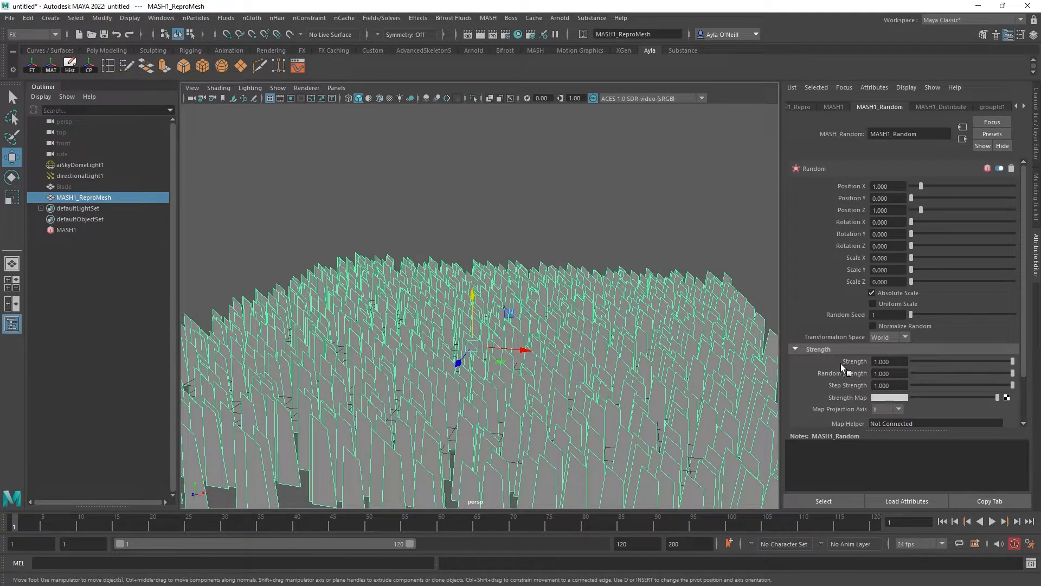
drag(1010, 360, 954, 360)
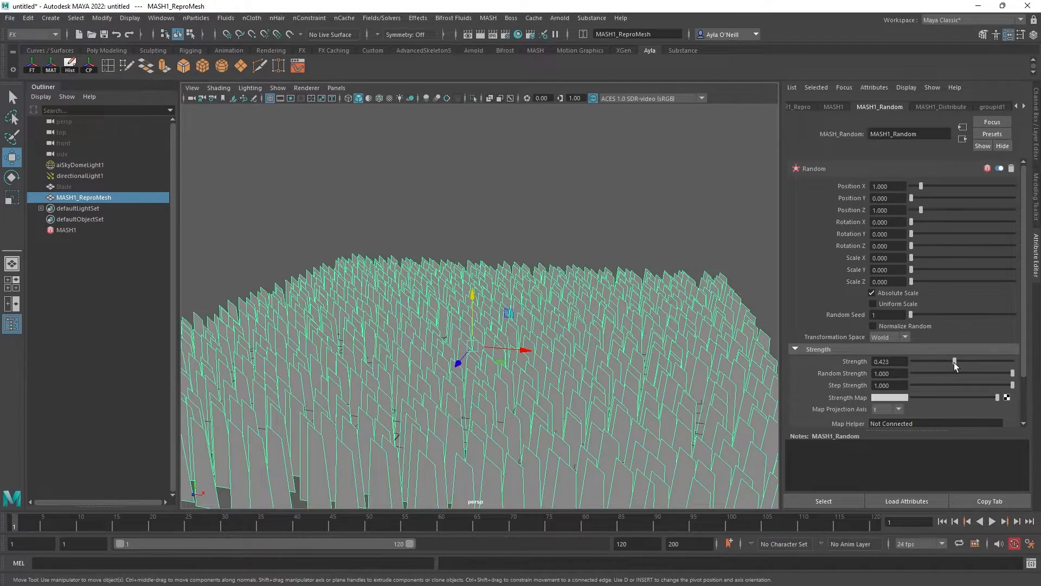
drag(953, 360, 958, 360)
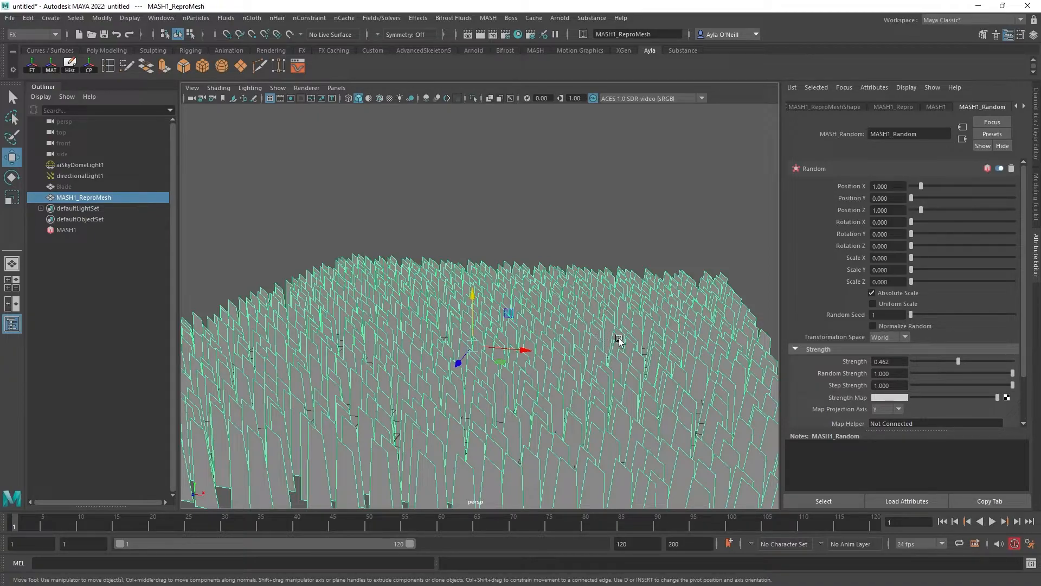
mouse_move(820, 163)
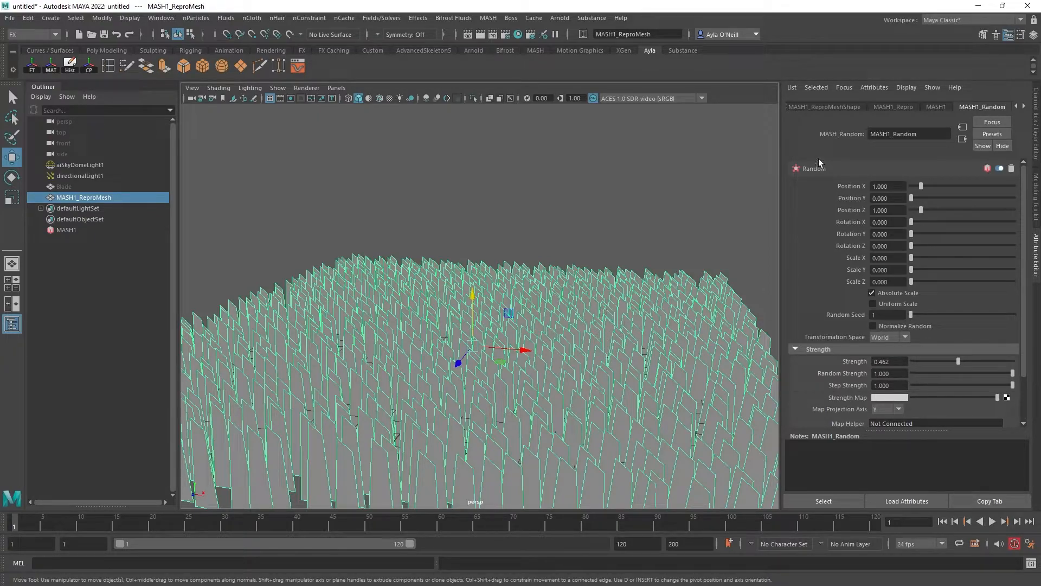
Step: Add a MASH Color node and set its base colour swatch to green
click(896, 106)
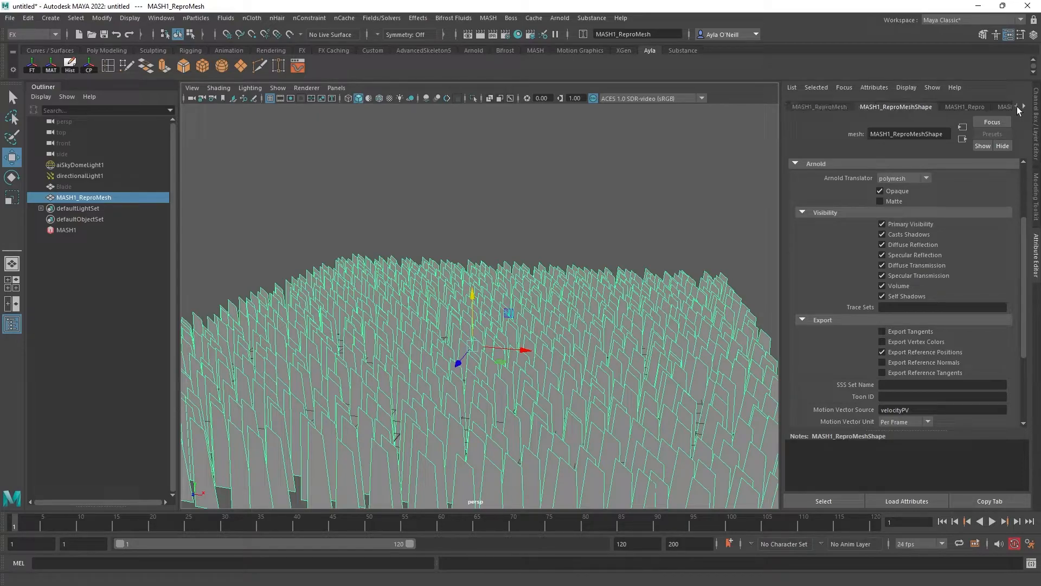
click(66, 230)
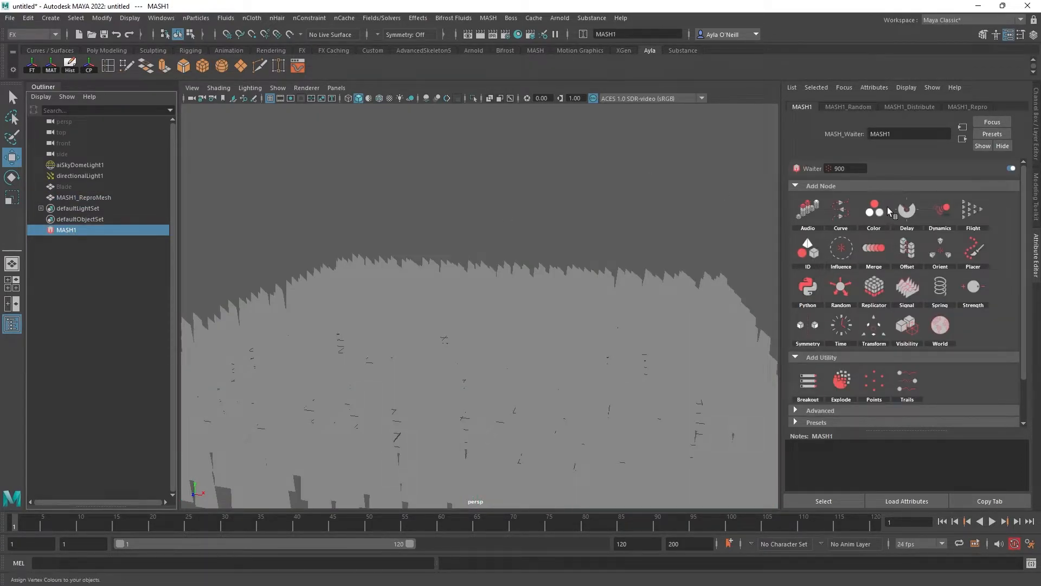
click(873, 212)
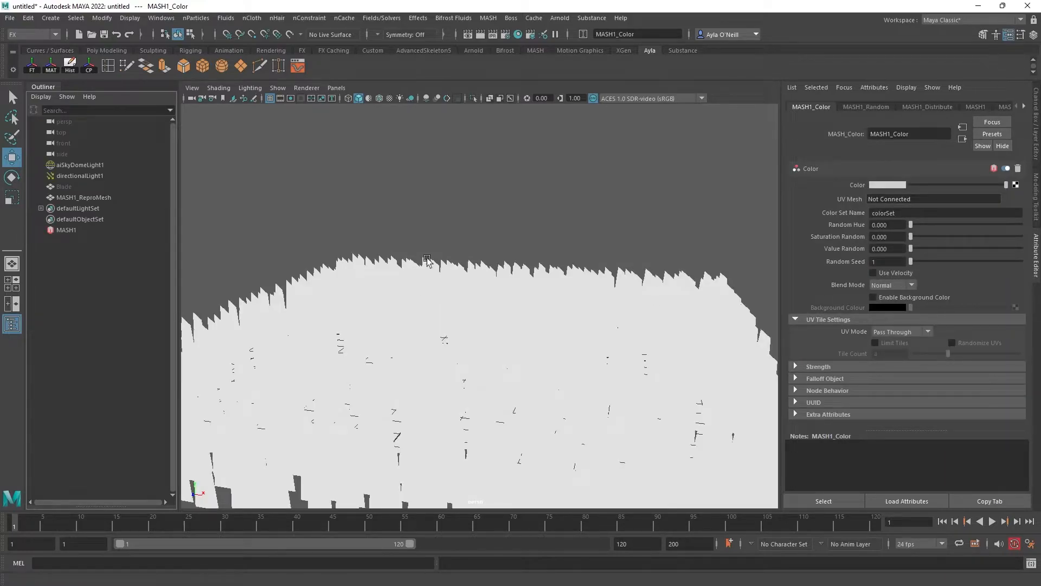
mouse_move(633, 269)
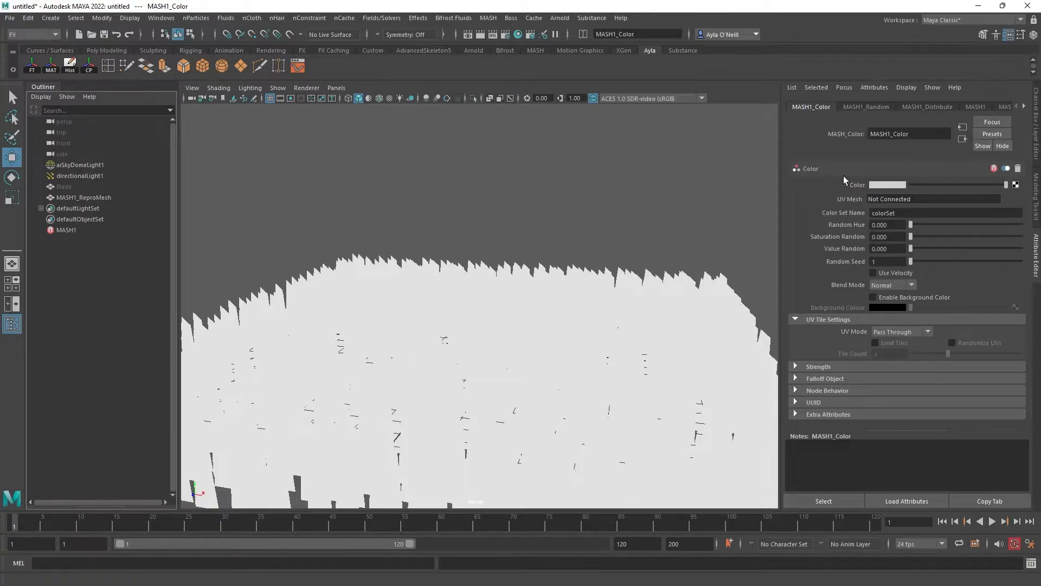
click(886, 185)
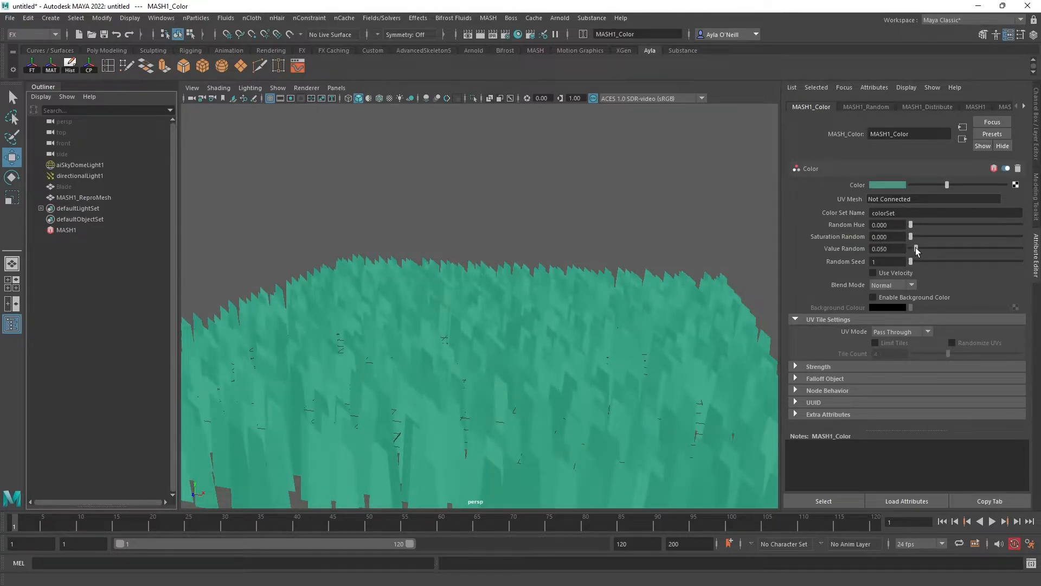
Step: Set Value Random 0.089, Hue Random 0.010 and Saturation Random 0.035
drag(911, 248, 920, 248)
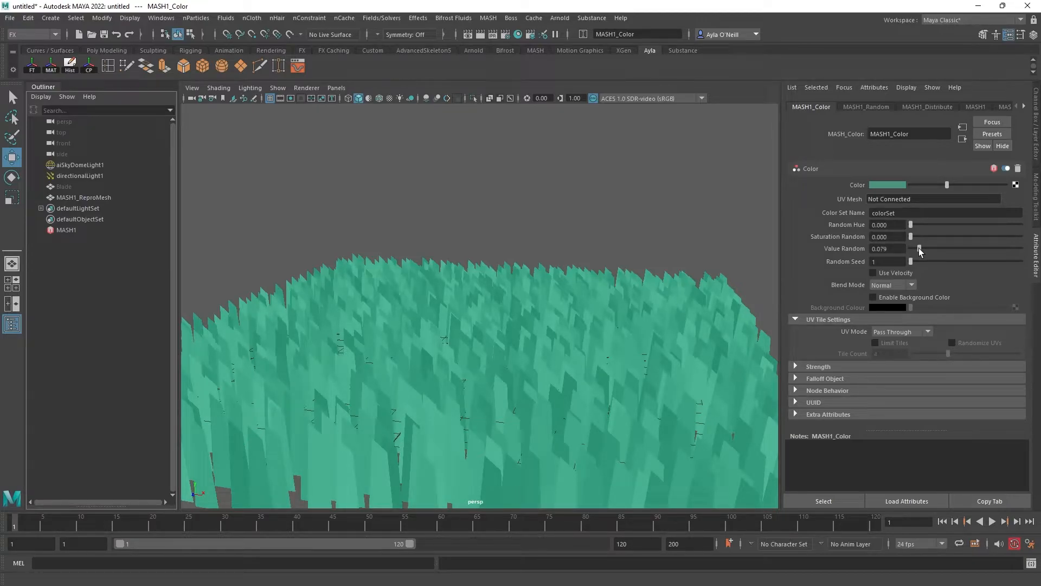
drag(911, 249, 921, 248)
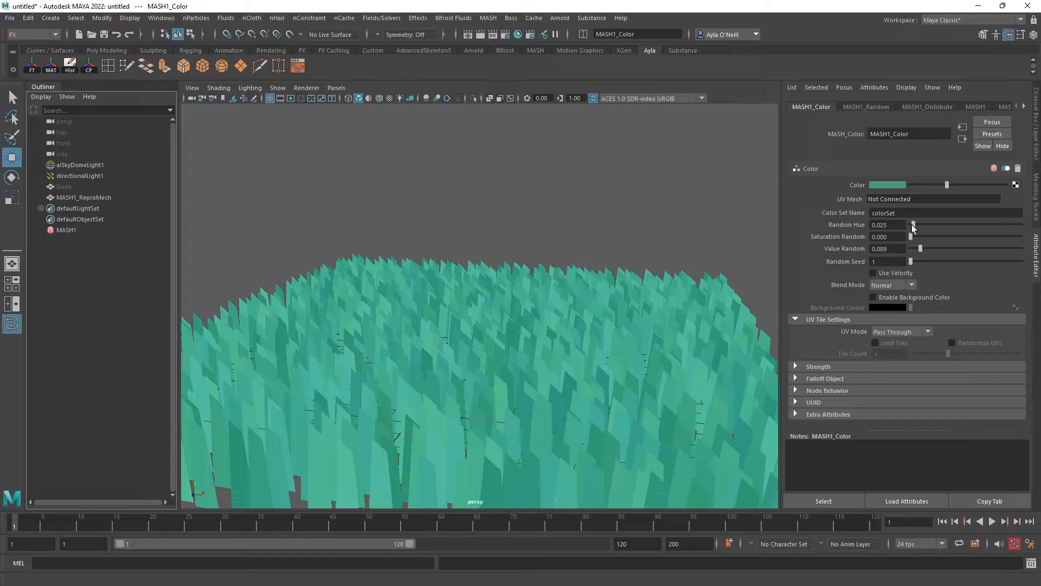
drag(914, 225, 910, 225)
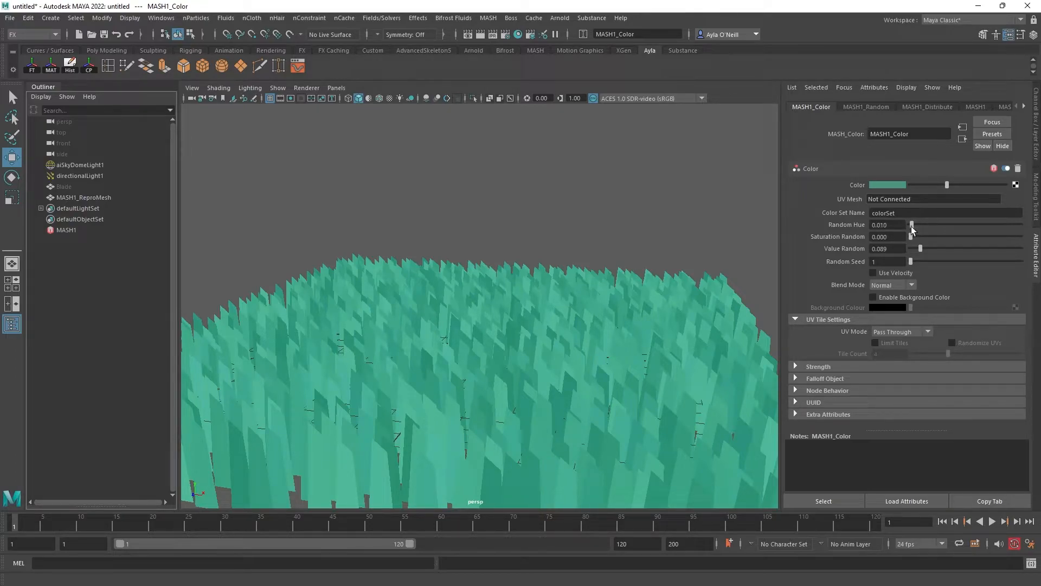
drag(912, 236, 915, 236)
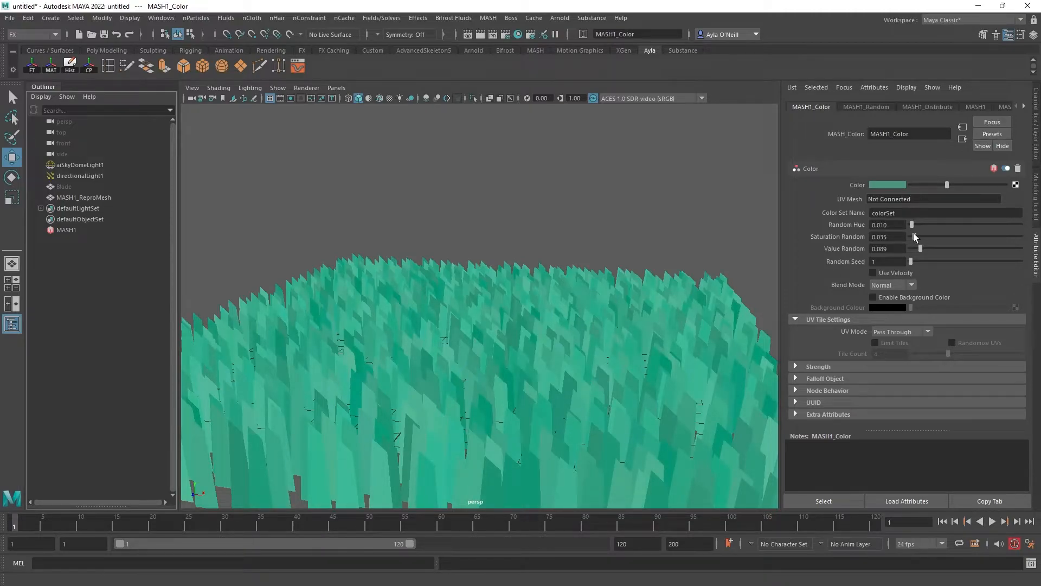
mouse_move(575, 398)
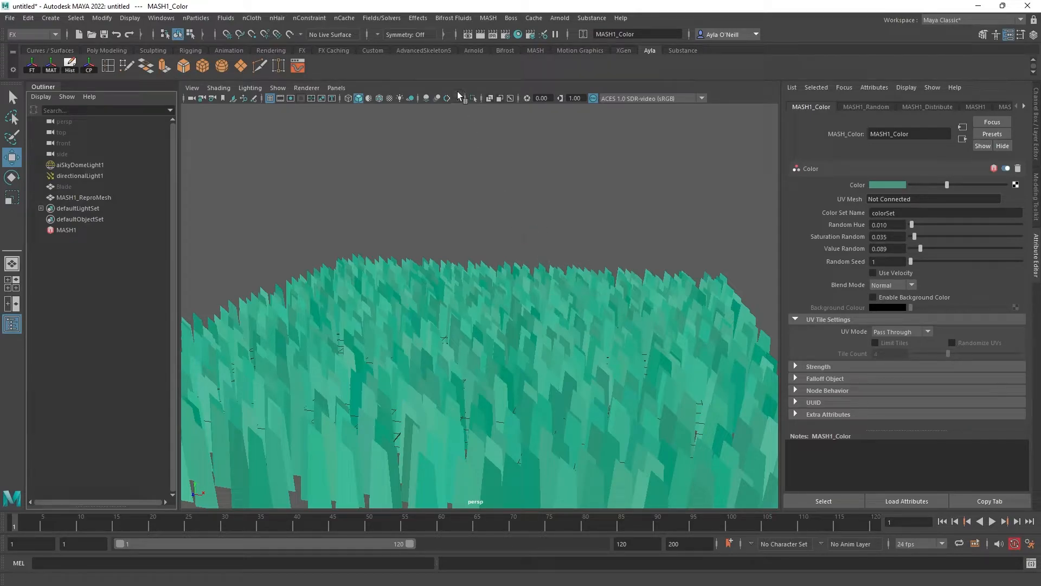
mouse_move(560, 18)
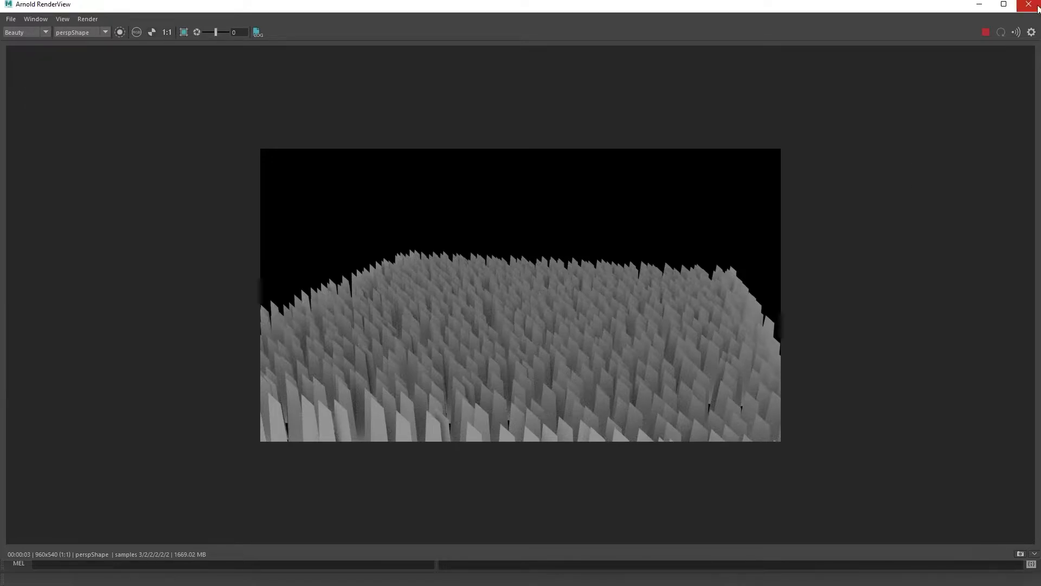
mouse_move(1033, 6)
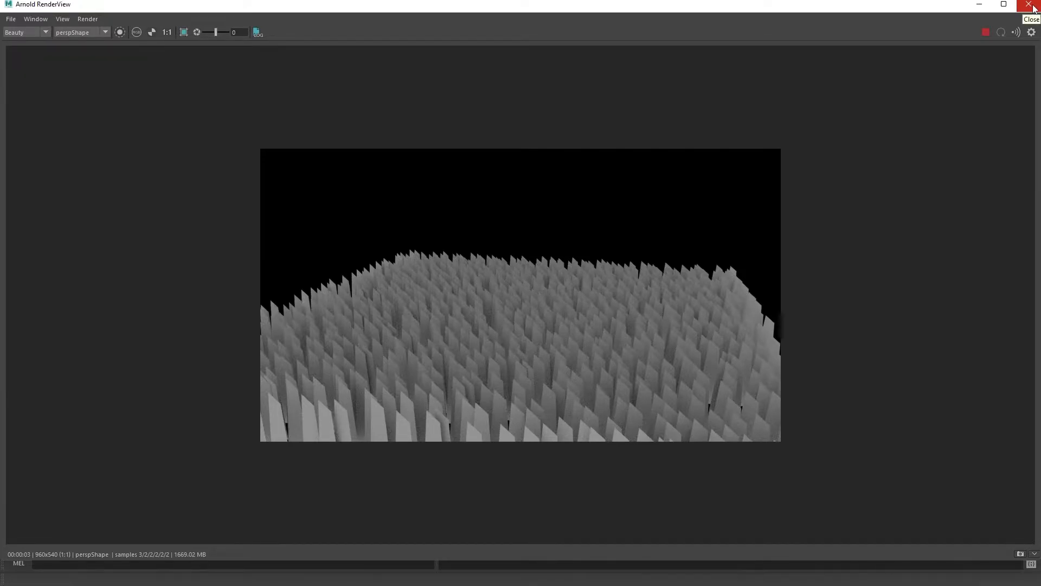
click(1034, 5)
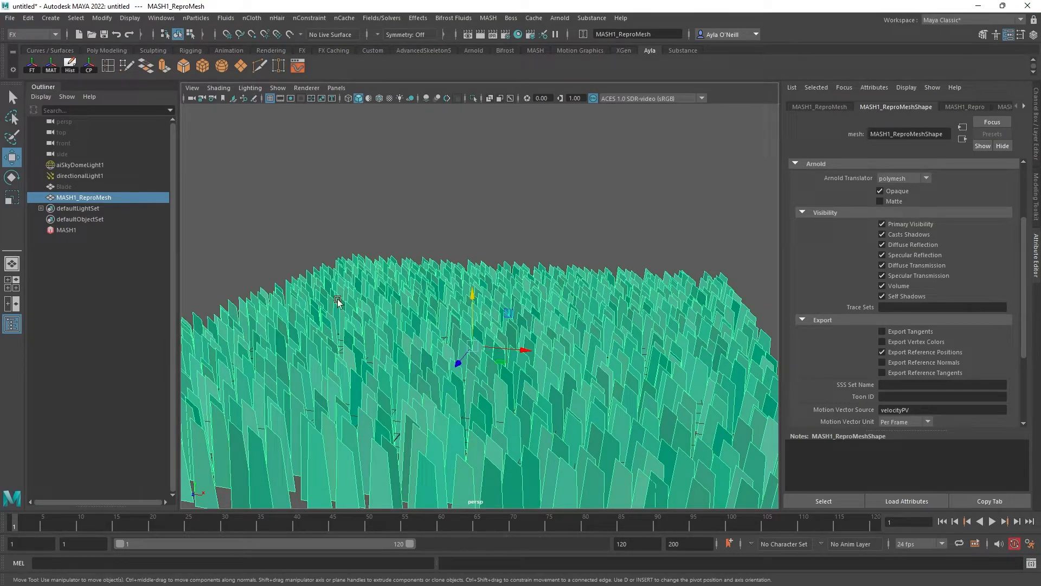
mouse_move(43, 230)
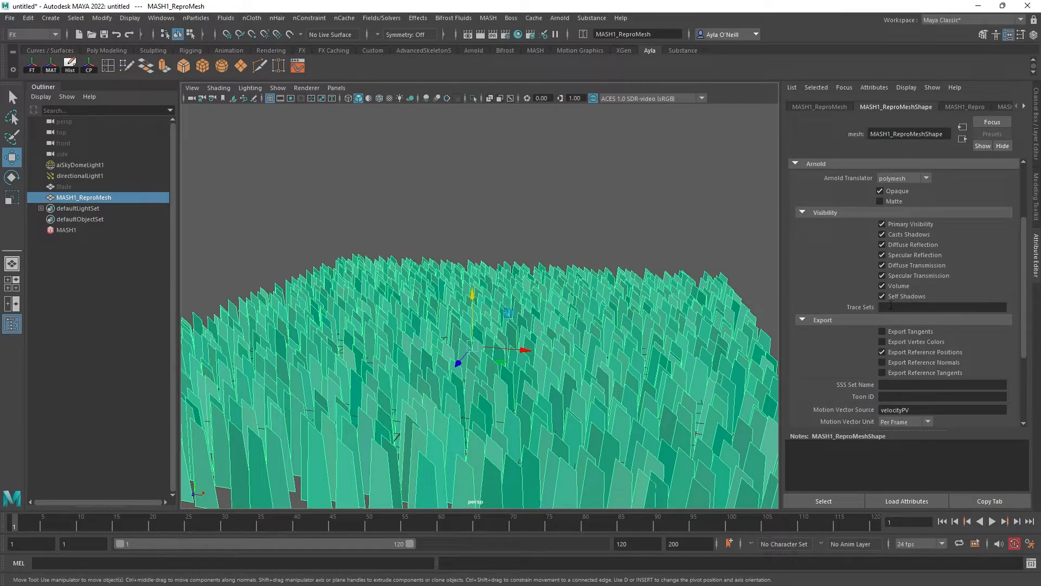
Step: Tick Export Vertex Colors under Arnold > Export on MASH1_ReproMeshShape
scroll(down, 3)
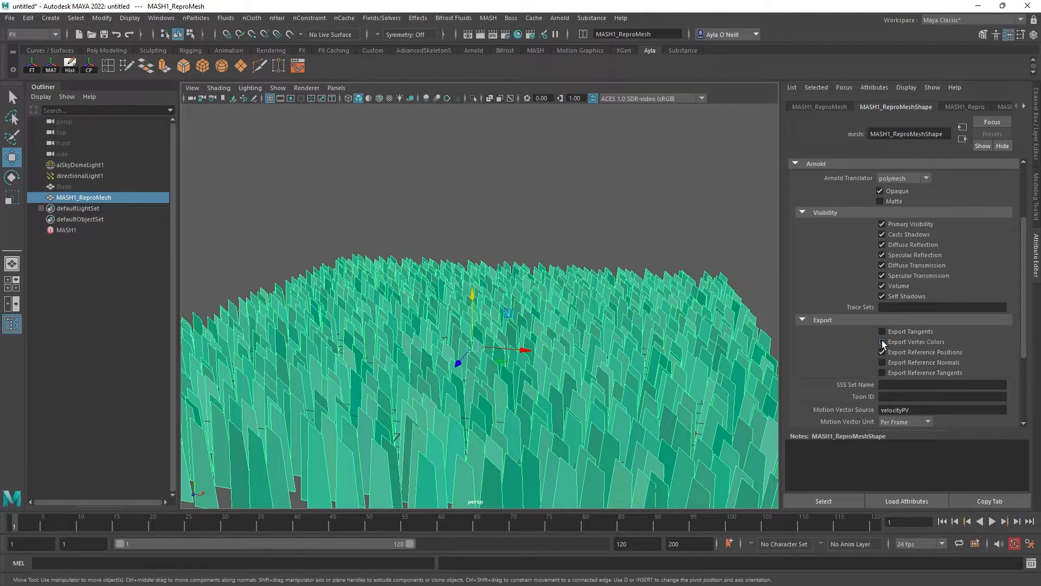
click(881, 341)
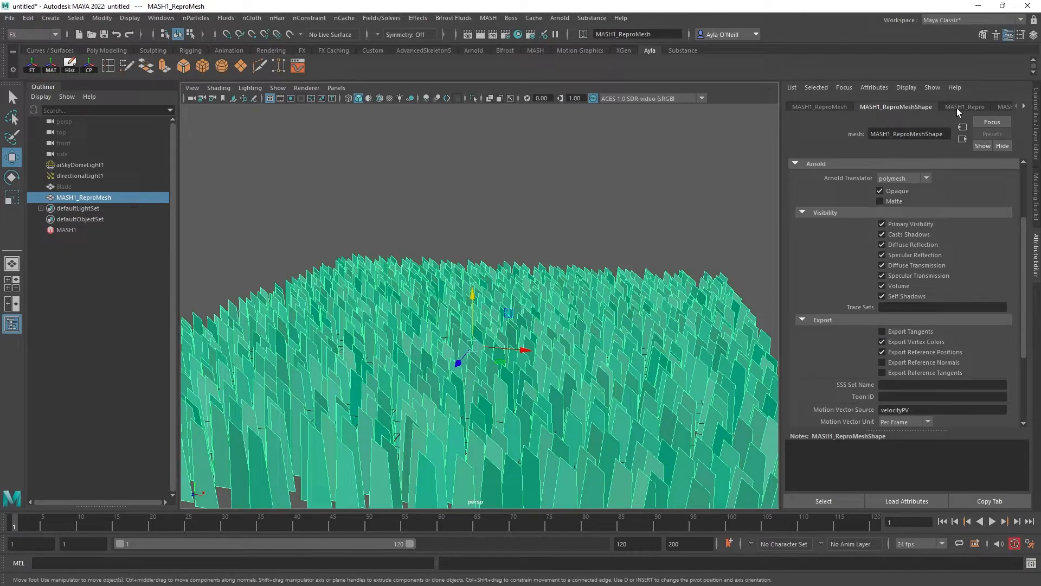
click(965, 106)
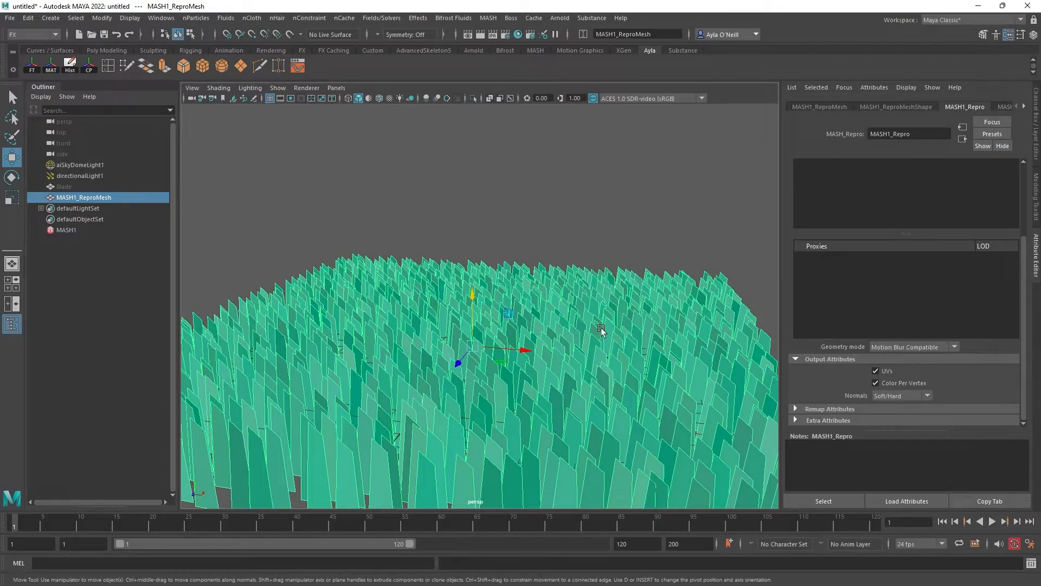
mouse_move(279, 259)
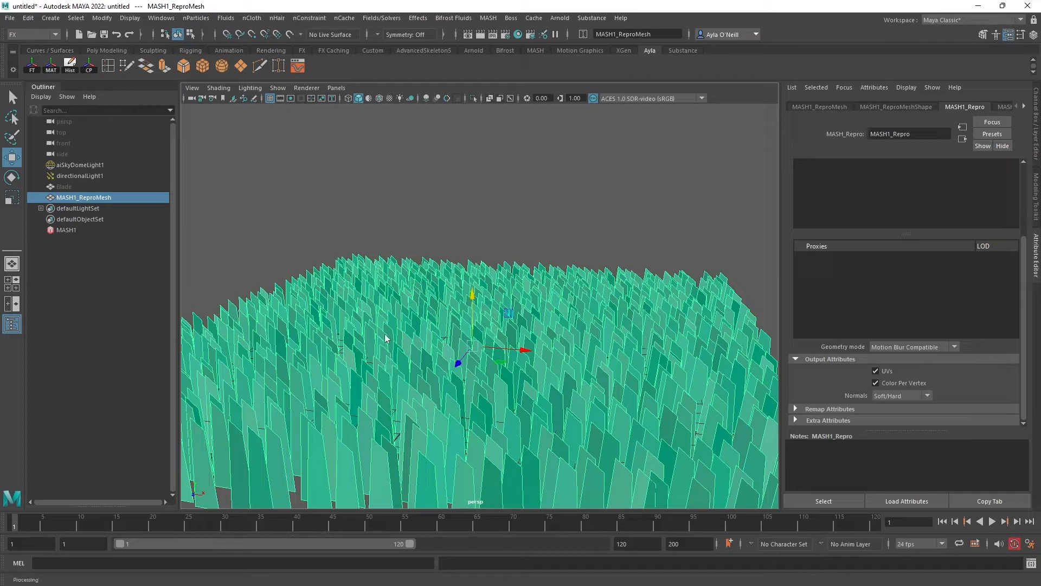
Step: Assign a new aiStandardSurface material to the grass mesh from its favourite materials menu
right_click(384, 338)
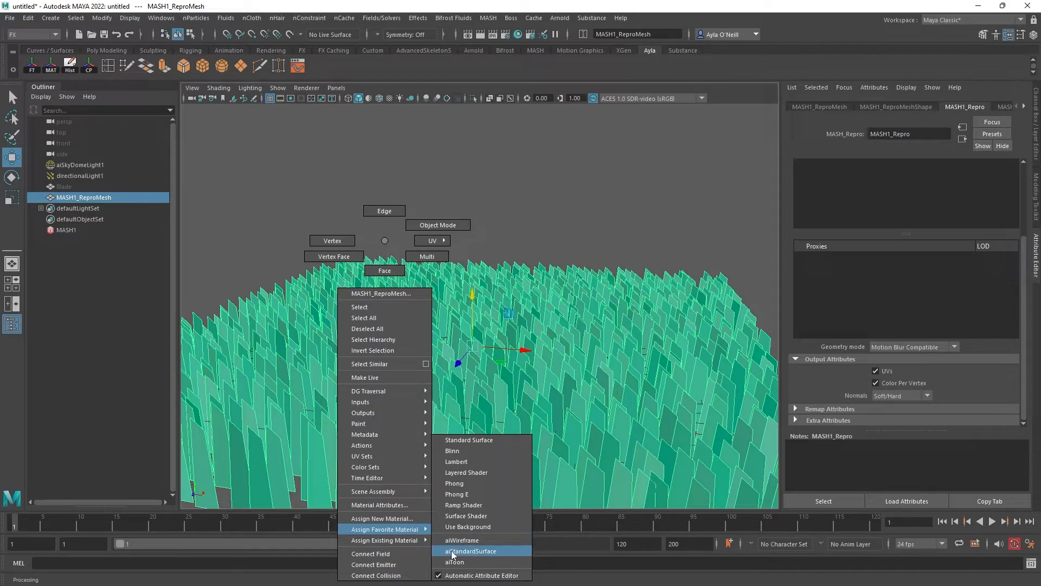
mouse_move(381, 518)
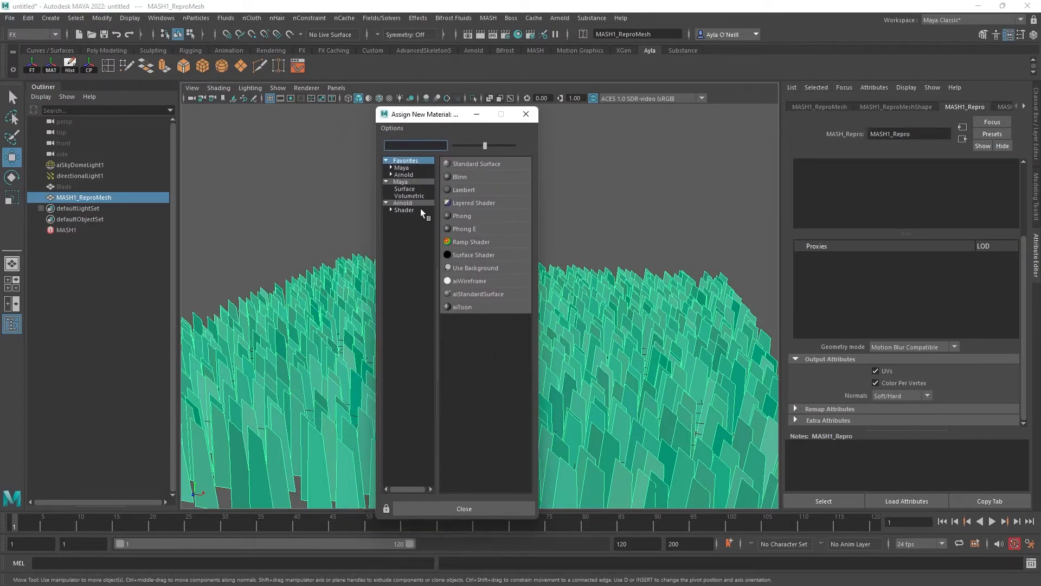
mouse_move(429, 223)
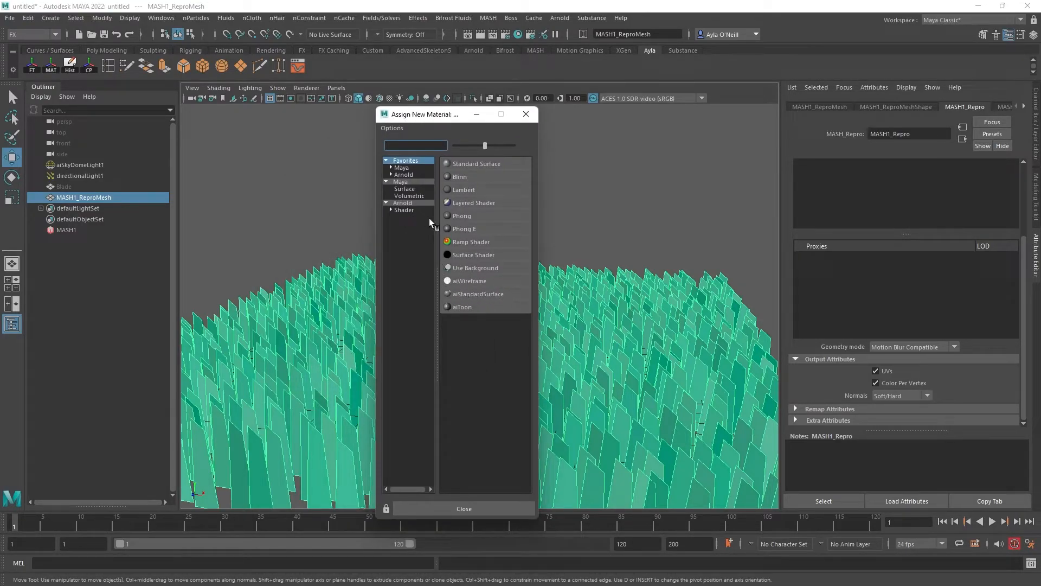
click(479, 293)
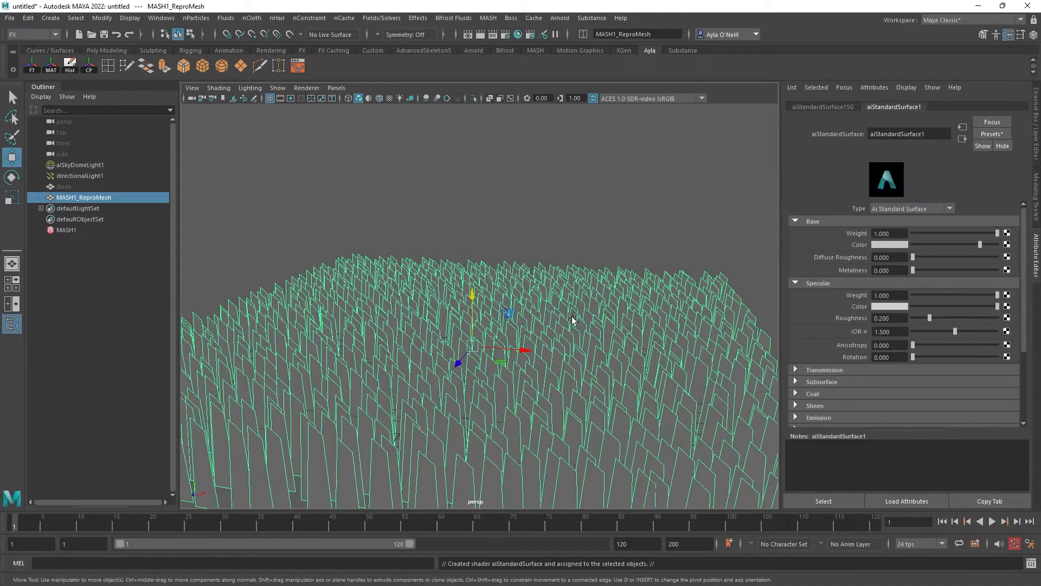
mouse_move(587, 322)
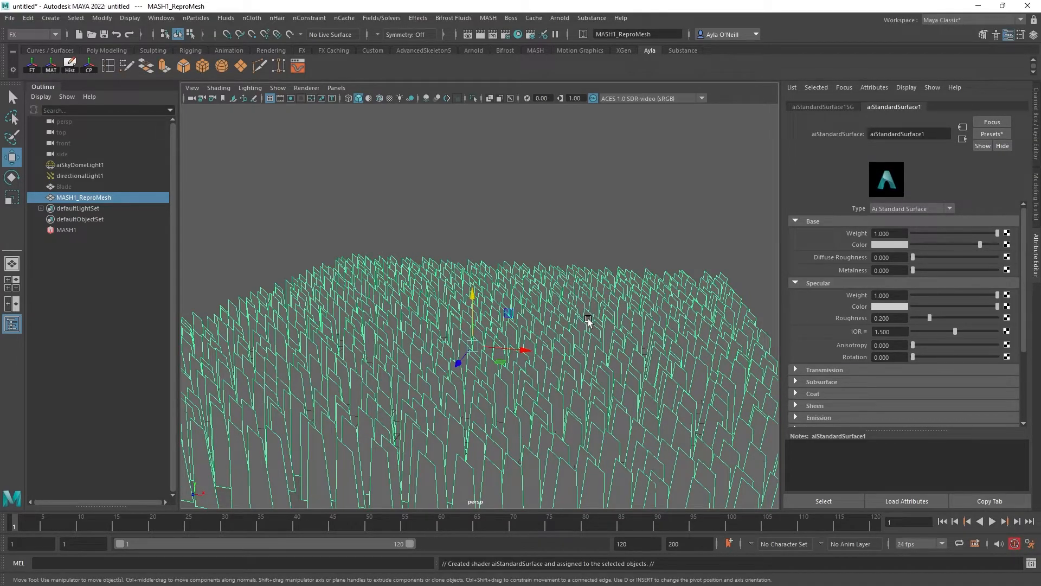
mouse_move(623, 299)
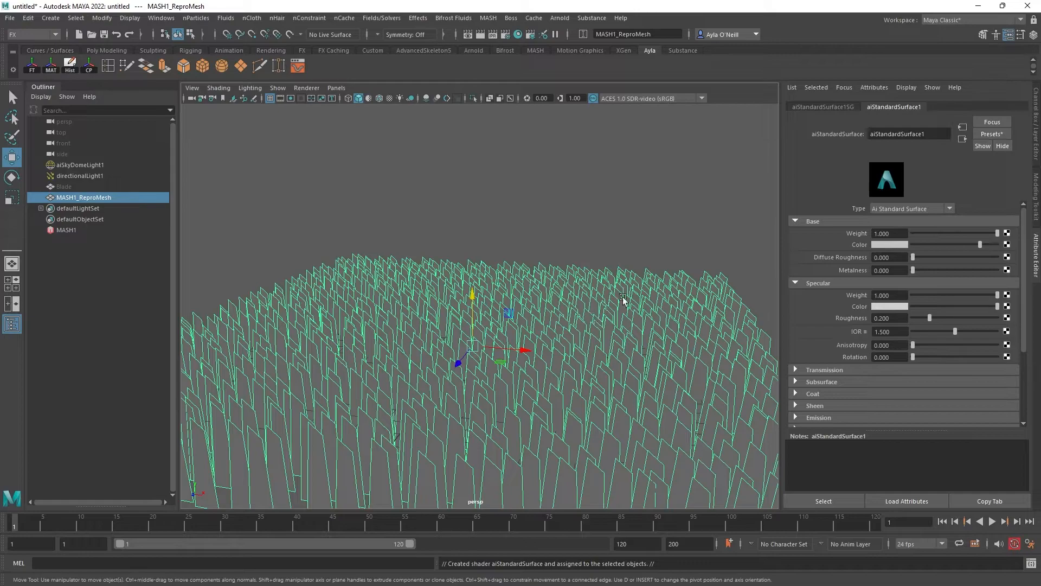
mouse_move(694, 327)
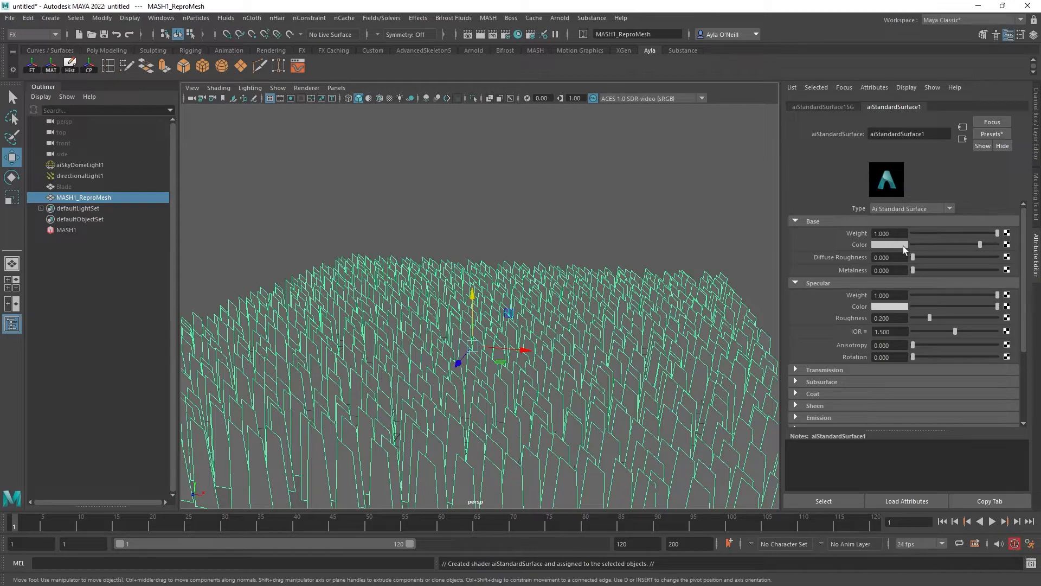
Step: Connect an aiUserDataColor node reading the 'colorSet' attribute into the material's Base Color
click(888, 244)
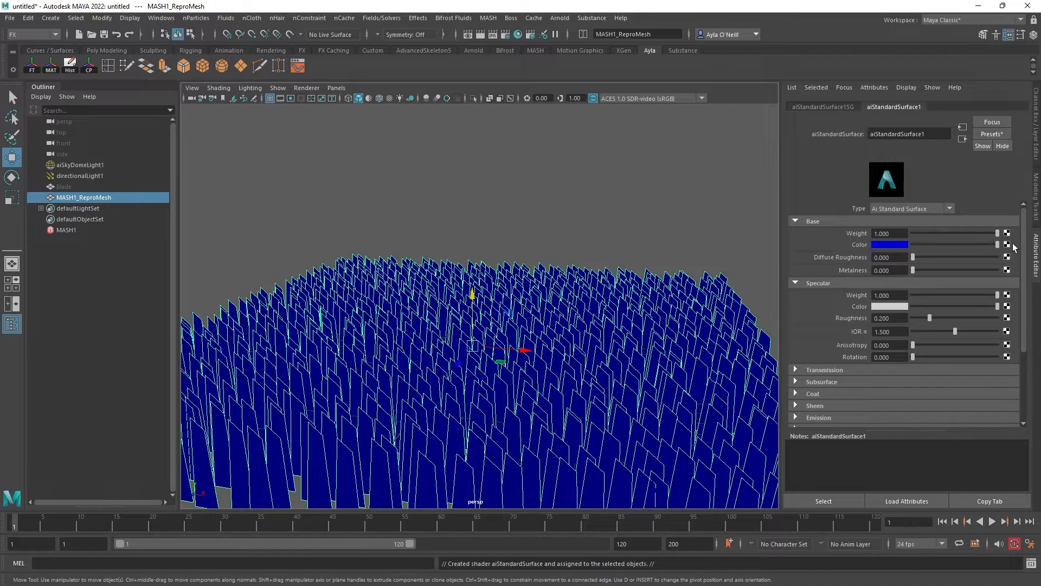
mouse_move(1006, 244)
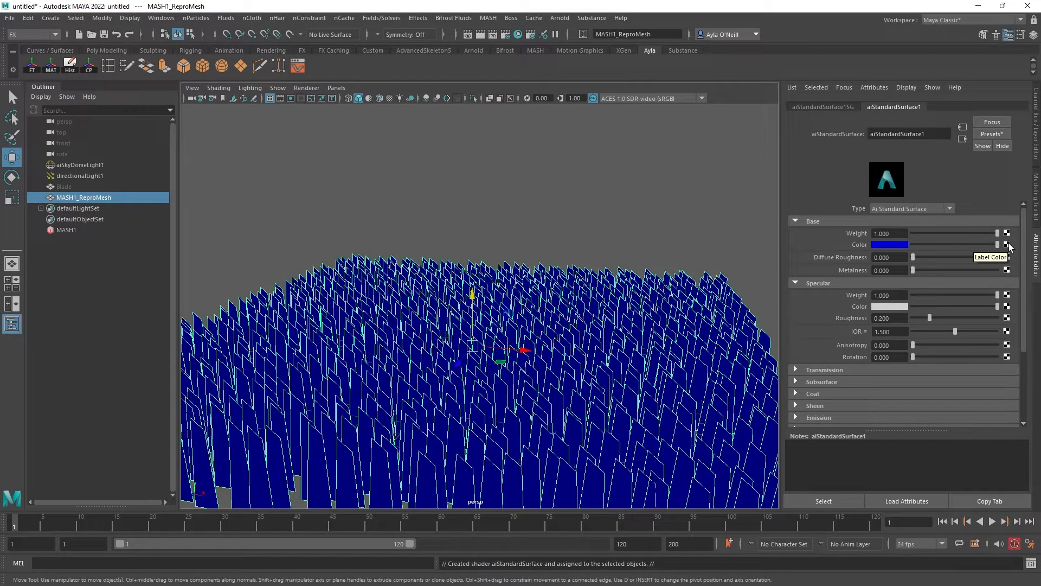
mouse_move(1007, 248)
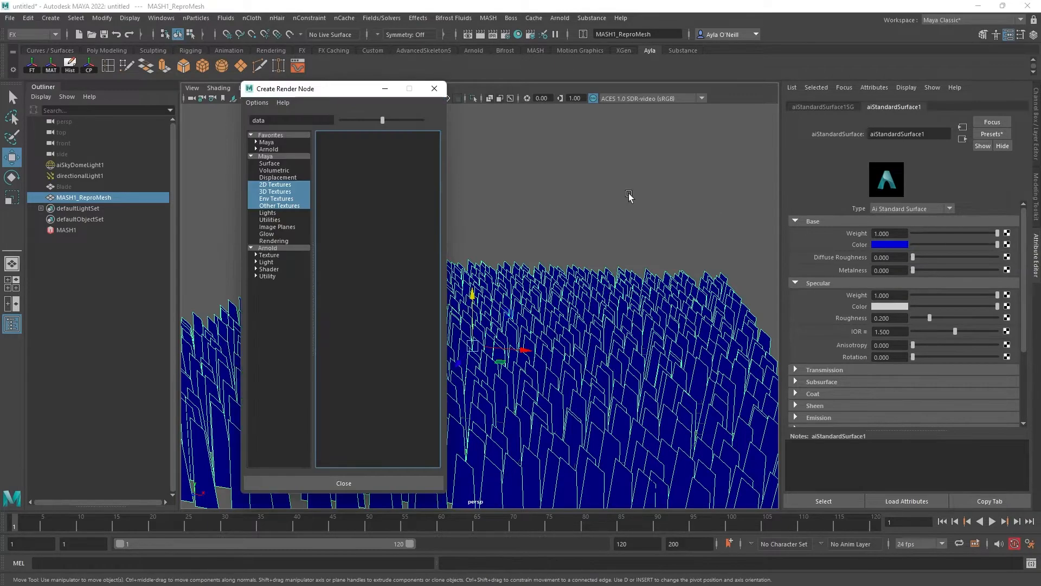
mouse_move(976, 249)
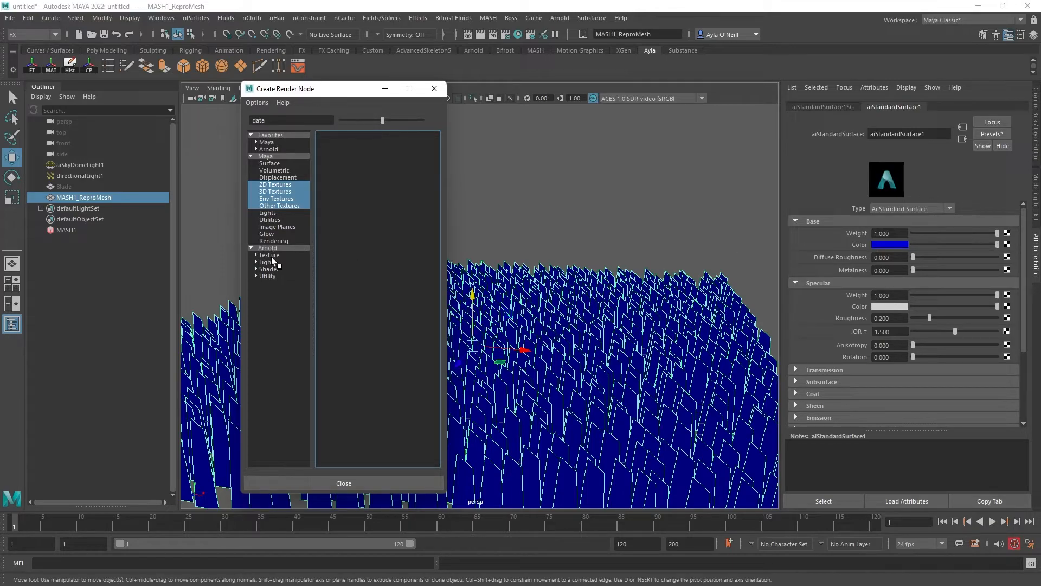
click(267, 276)
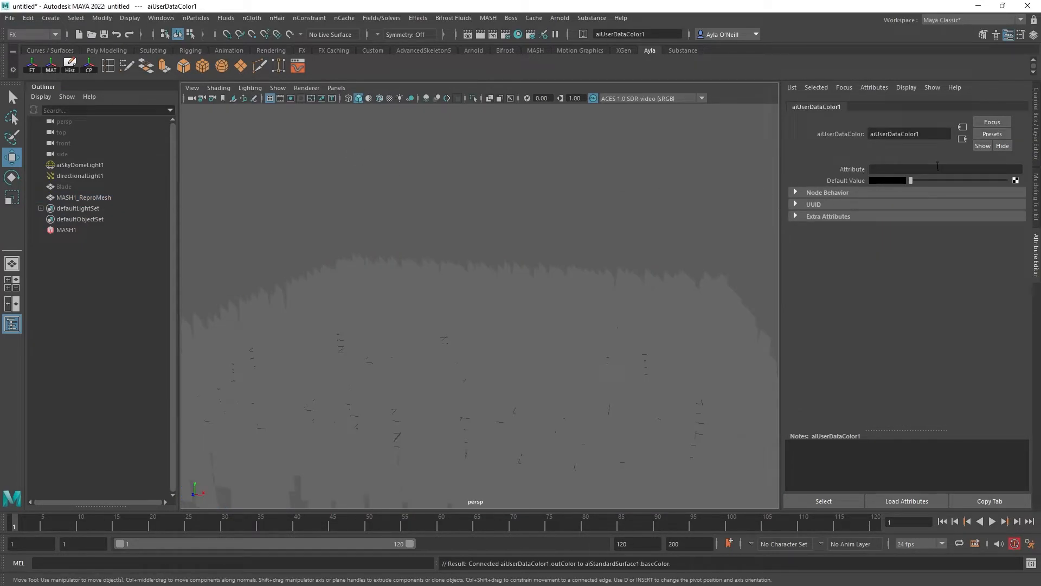
text(colorSe)
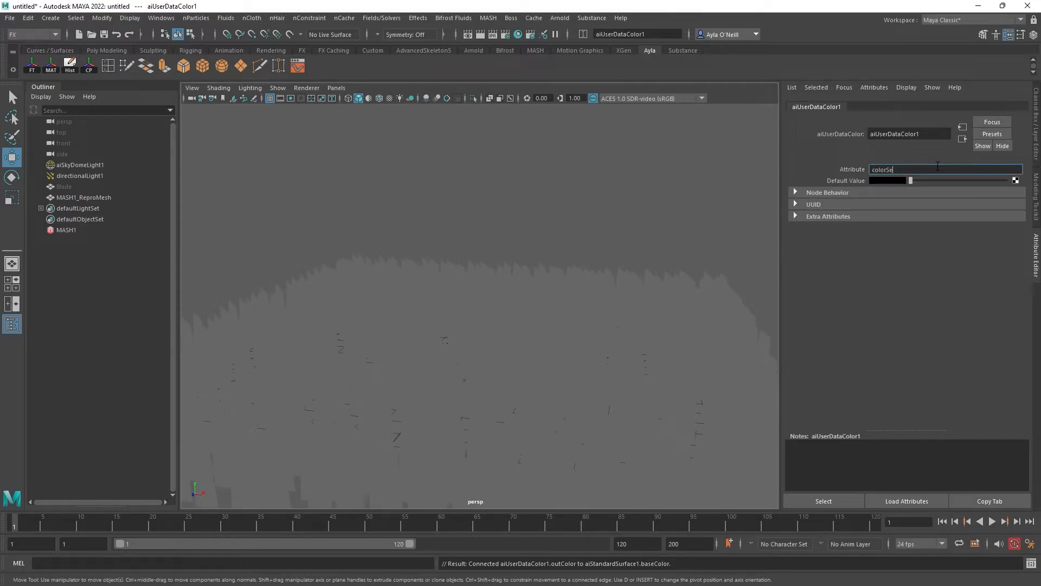
text(t)
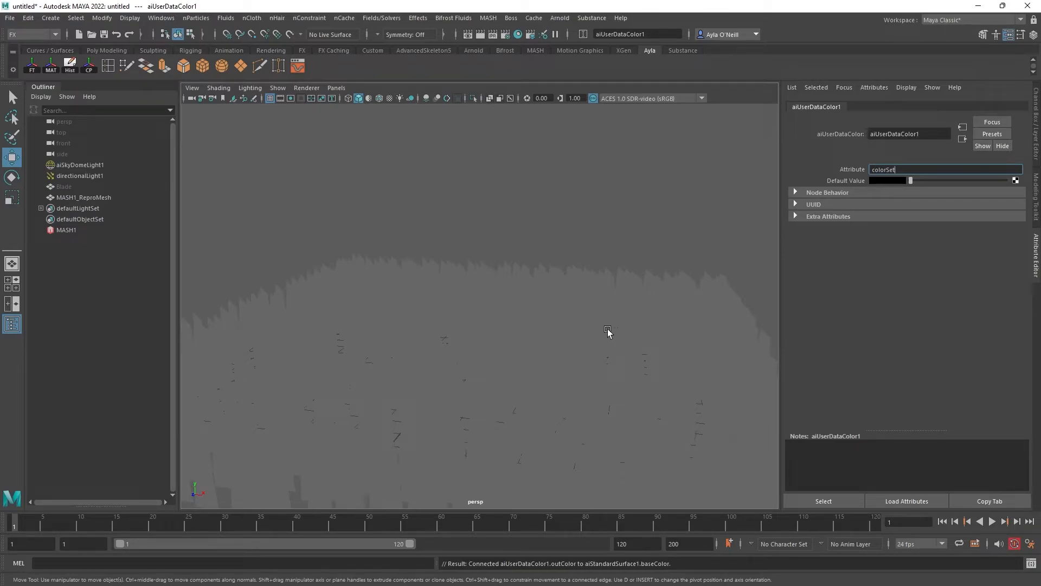
click(85, 198)
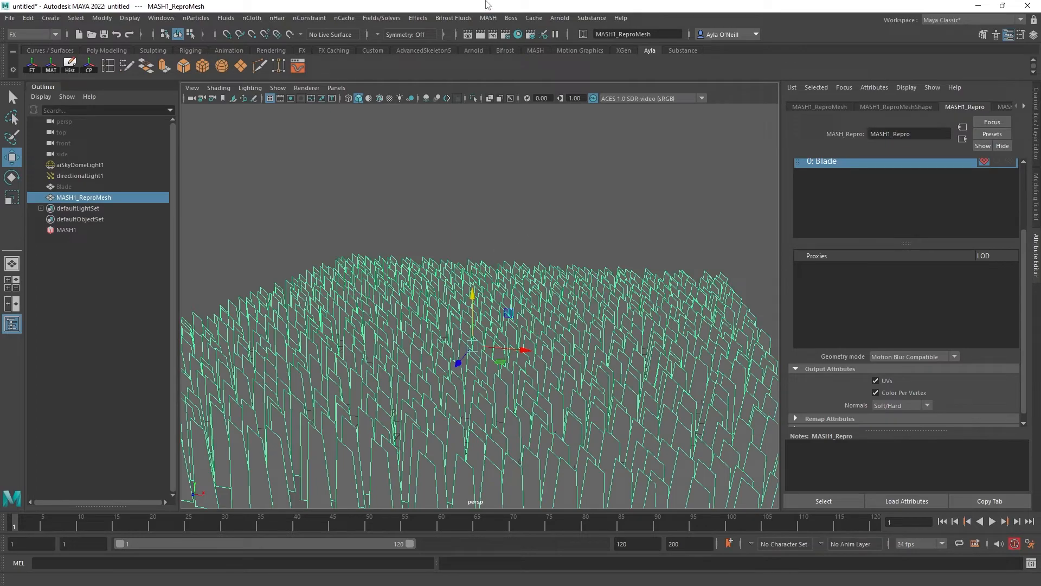
Step: Render the scene in the Arnold RenderView to check the grass vertex colours, then reselect the MASH network
click(560, 17)
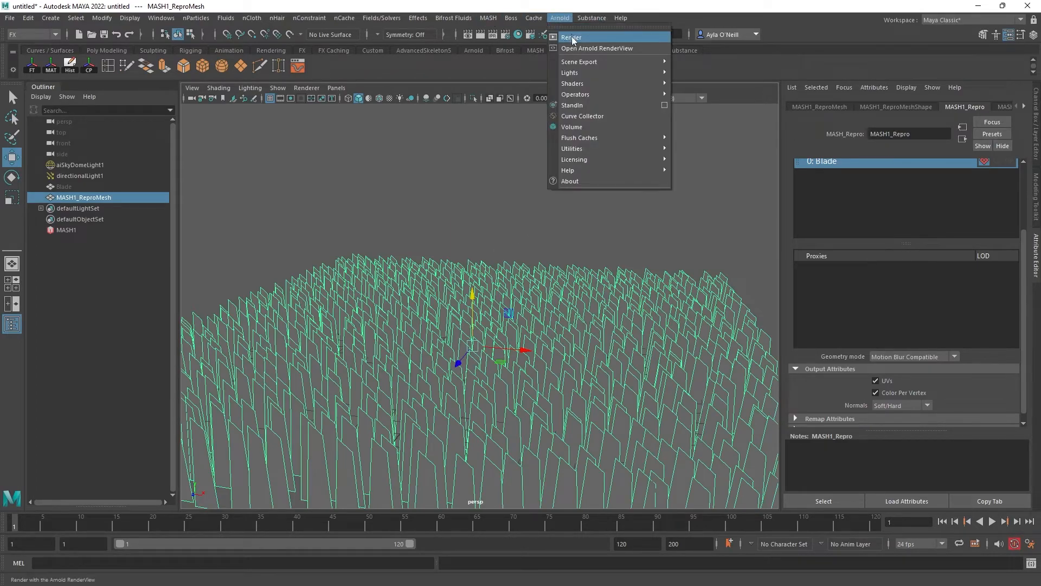
click(569, 37)
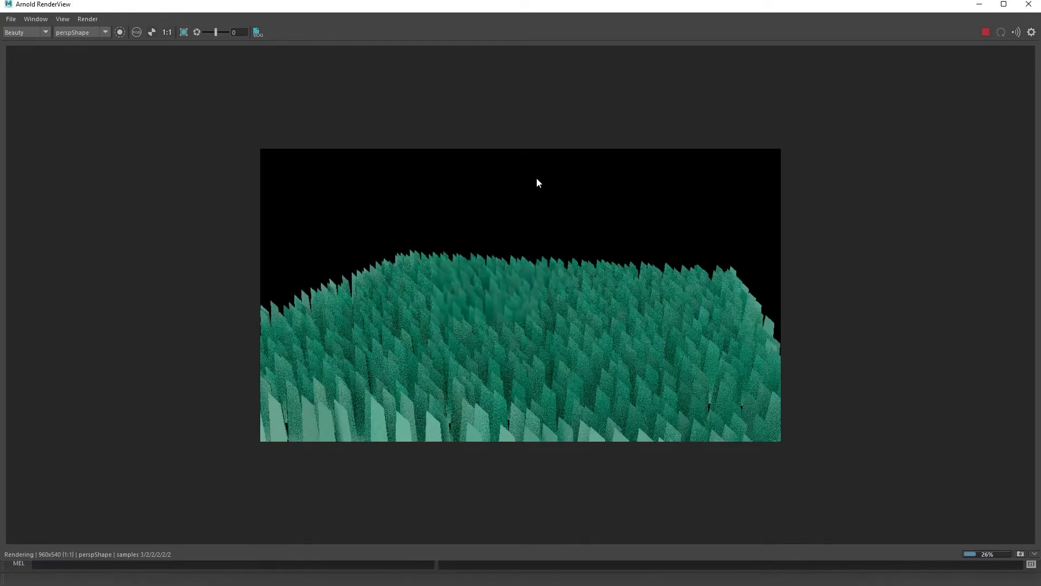
mouse_move(685, 275)
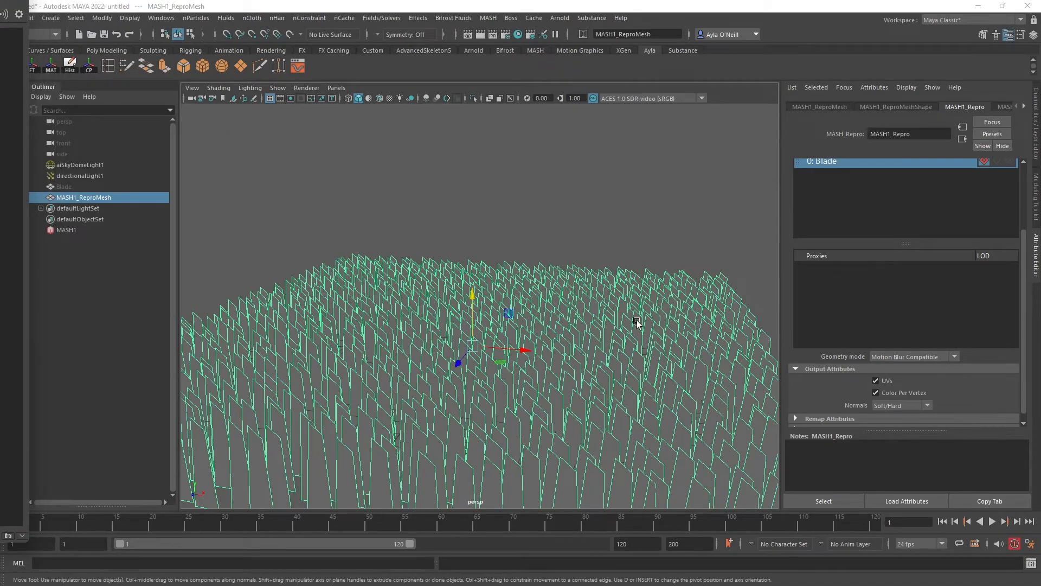
click(66, 229)
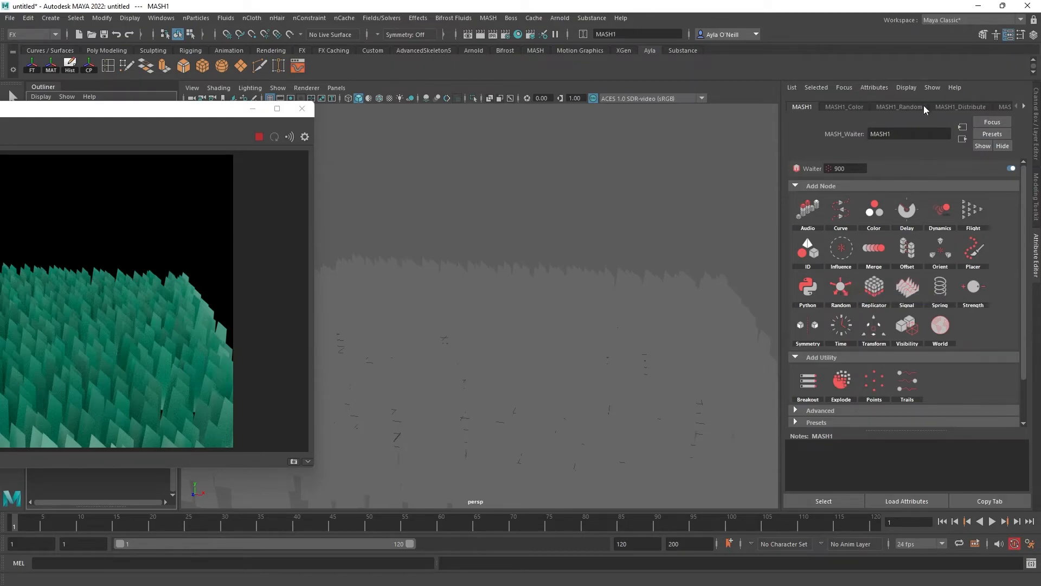
Step: Raise the MASH1_Color node's Value Random to about 0.25 and Random Hue to about 0.06
click(898, 106)
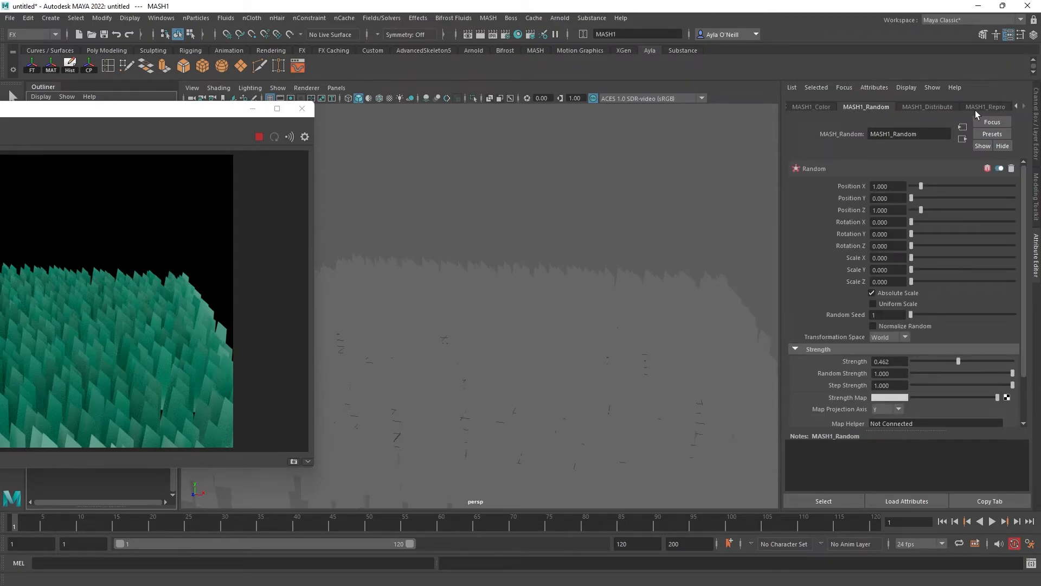
click(814, 106)
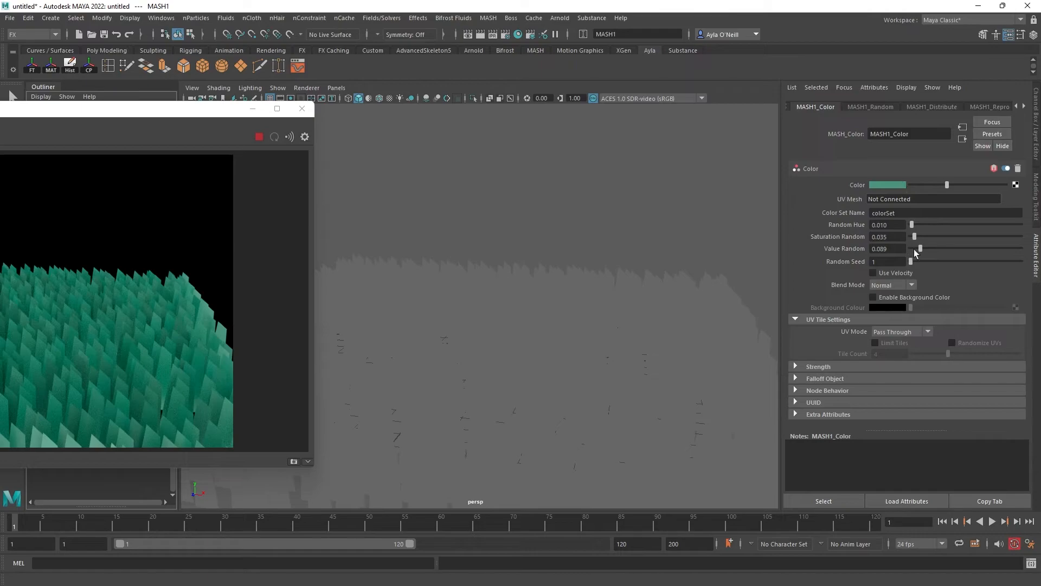
drag(921, 248, 934, 249)
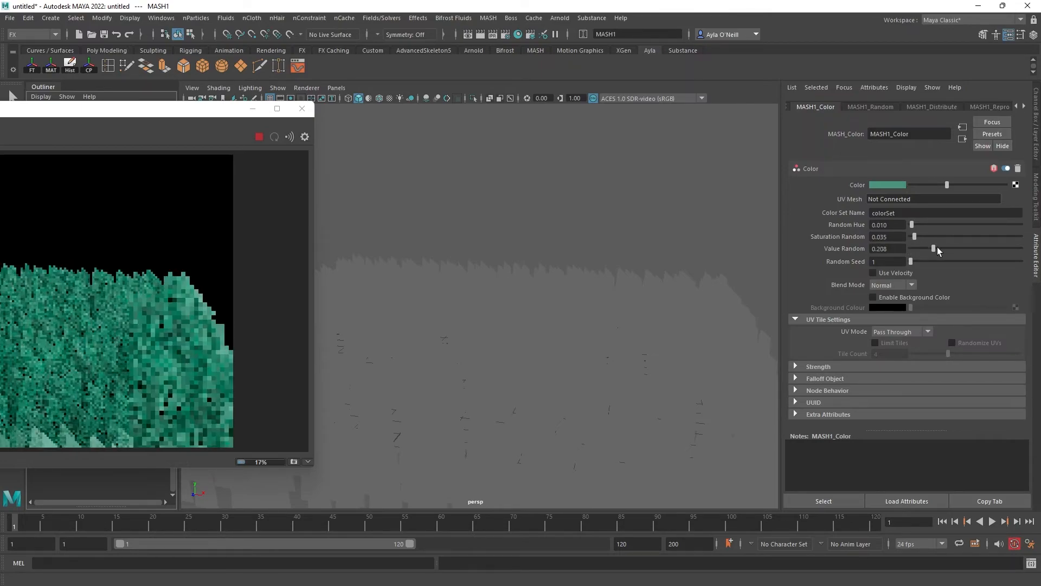
drag(933, 249, 939, 249)
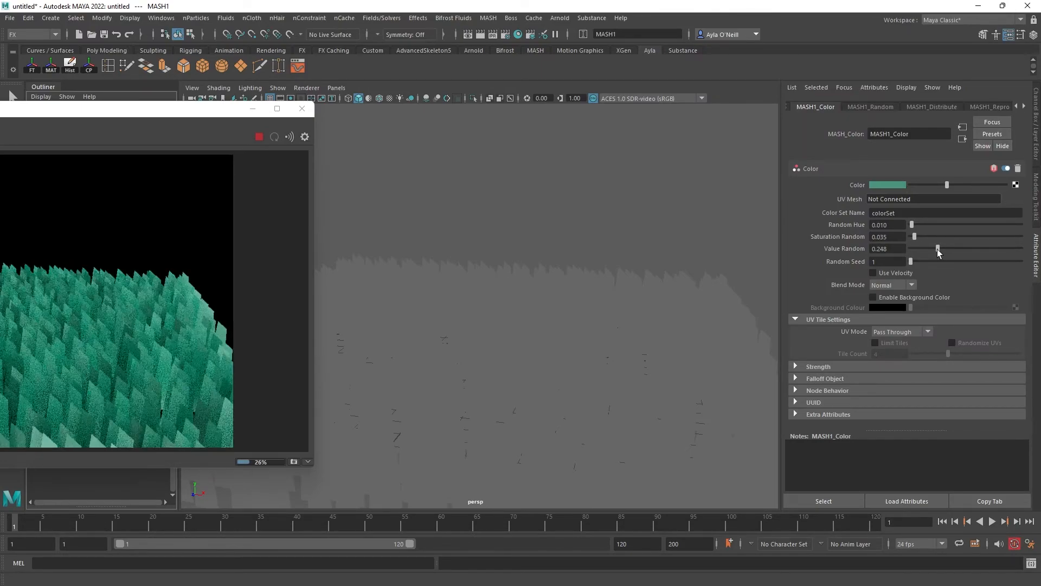
drag(912, 225, 918, 224)
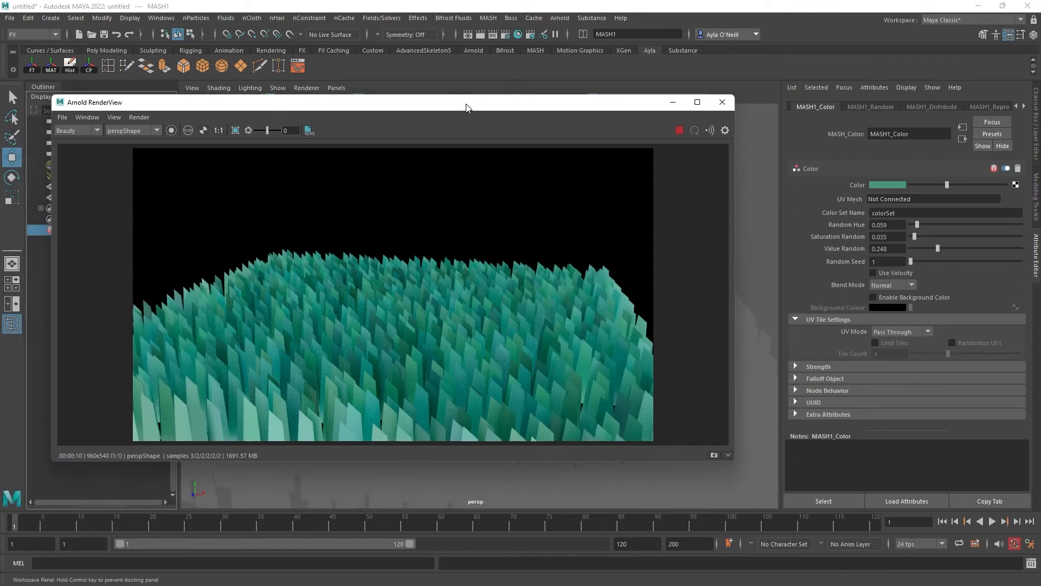
mouse_move(779, 274)
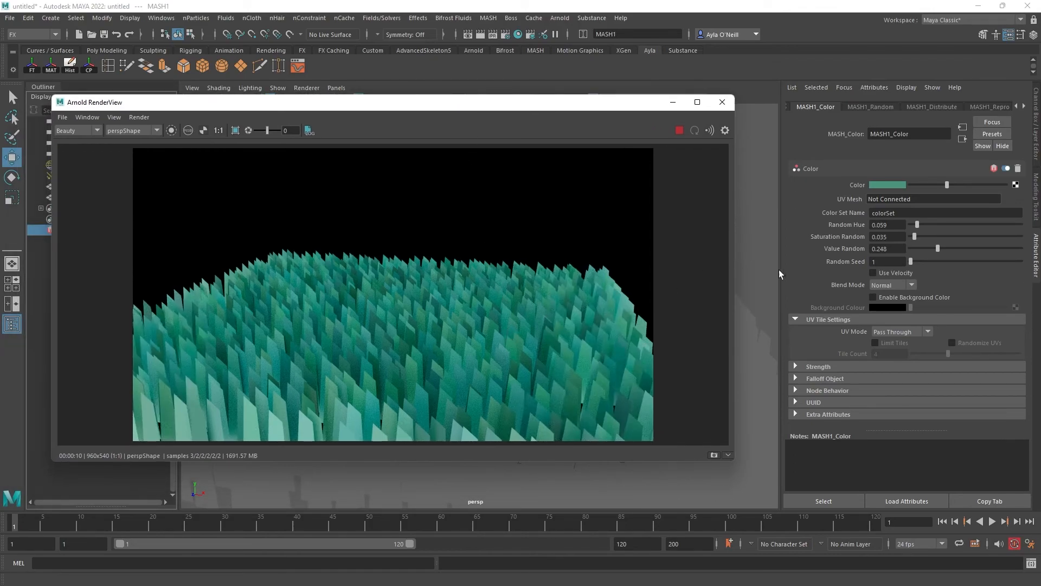